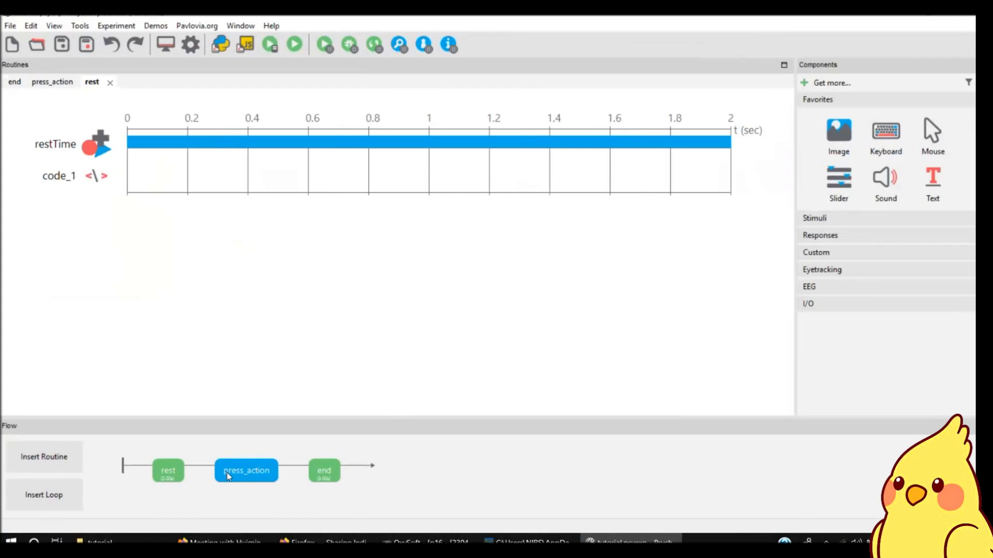
Step: Run the tutorial experiment with default participant details to a clean exit, then hide the Runner window
click(247, 471)
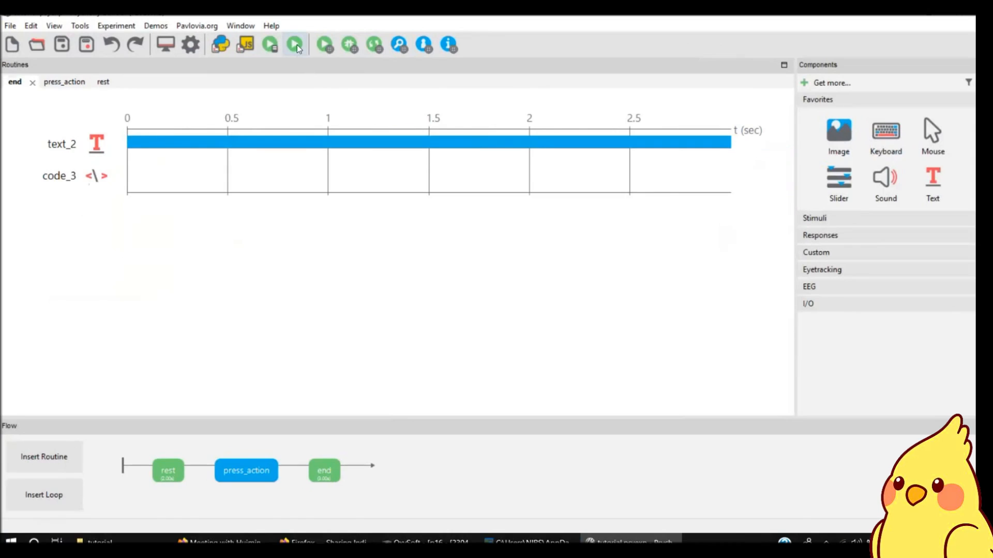
click(294, 44)
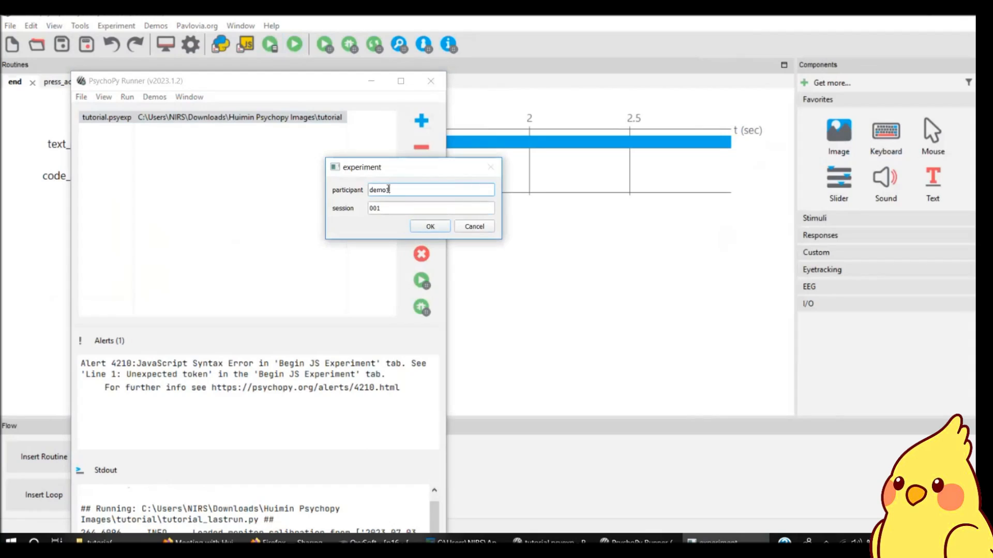
click(430, 227)
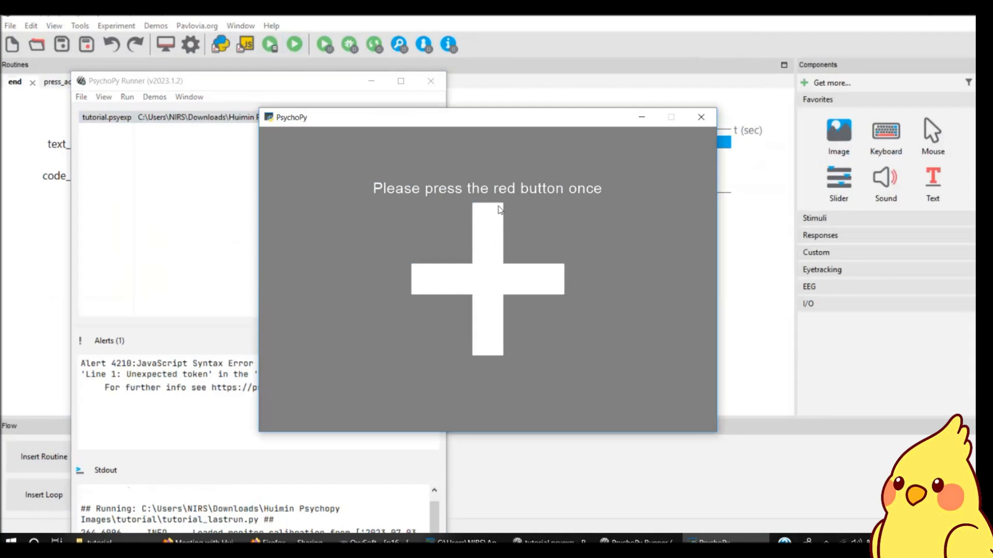
mouse_move(588, 211)
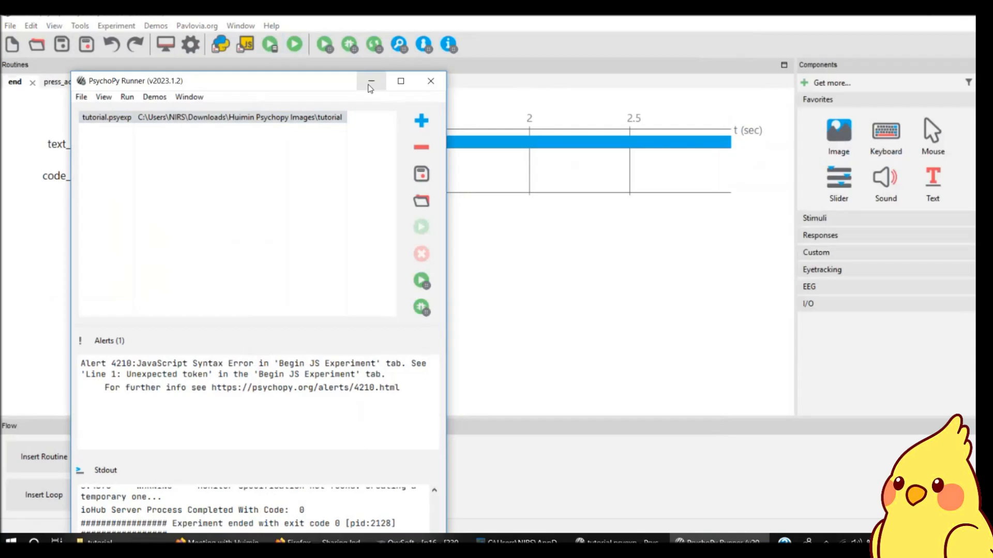
click(371, 80)
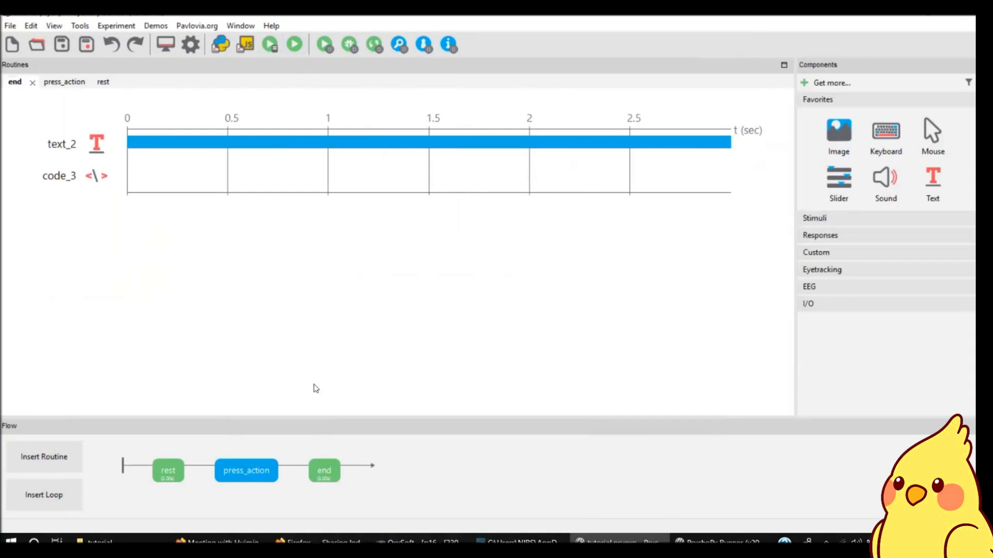
Step: Show code_1 in the rest routine with its Begin Experiment win32com Dispatch connection to OxySoft
click(102, 81)
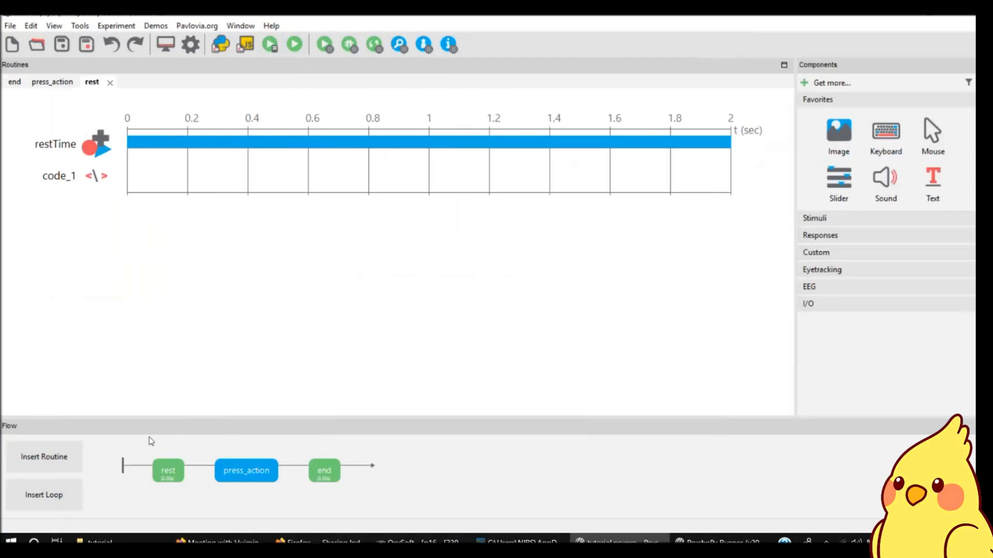
double_click(59, 176)
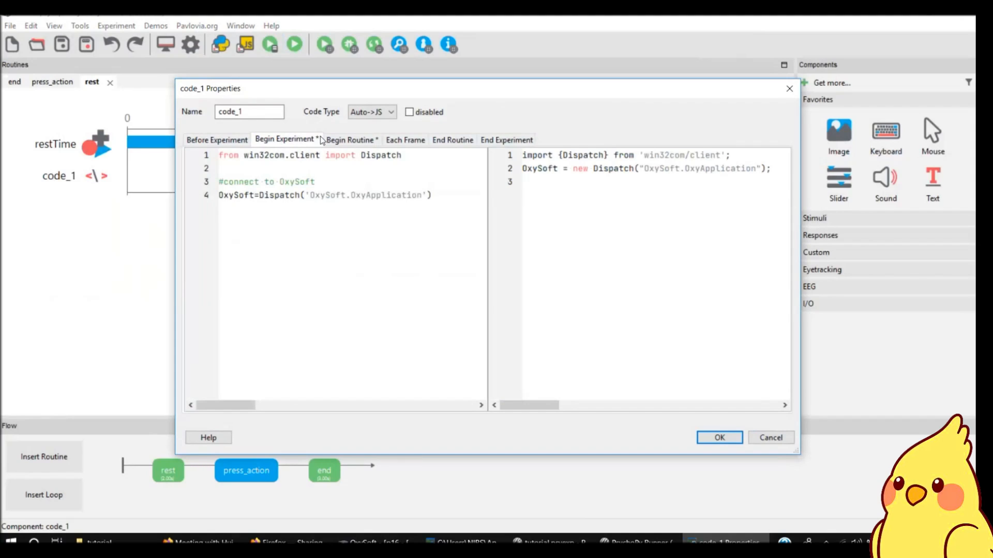
triple_click(310, 155)
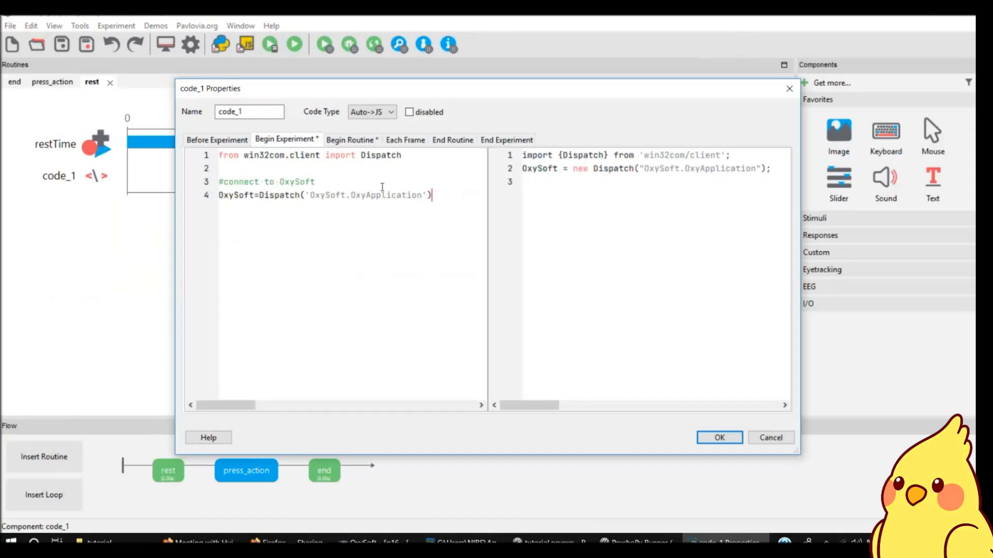
mouse_move(253, 179)
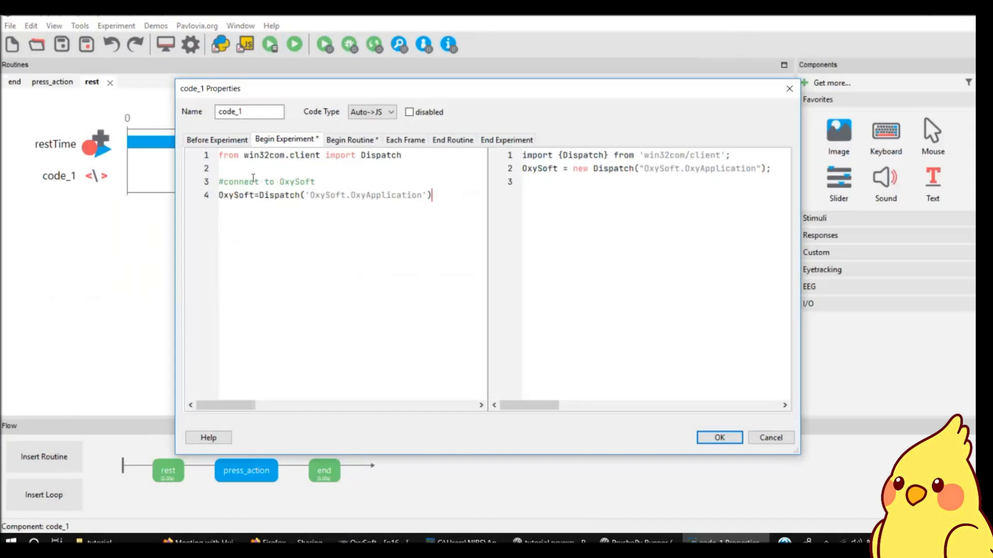
mouse_move(359, 249)
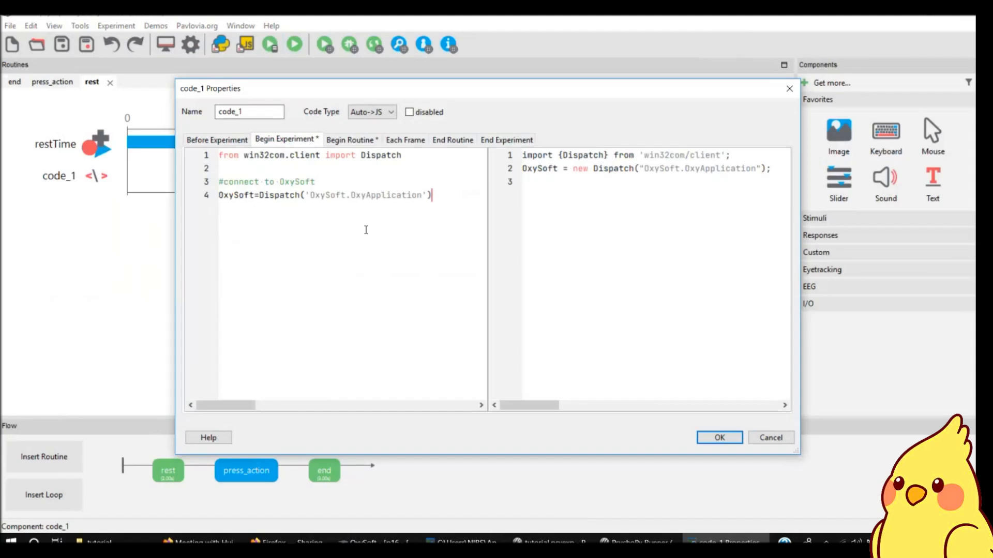
Step: Change code_1's Begin Routine call from writeEvent('B', 'Baseline') to writeEvent('S', 'Start') and save it
click(351, 140)
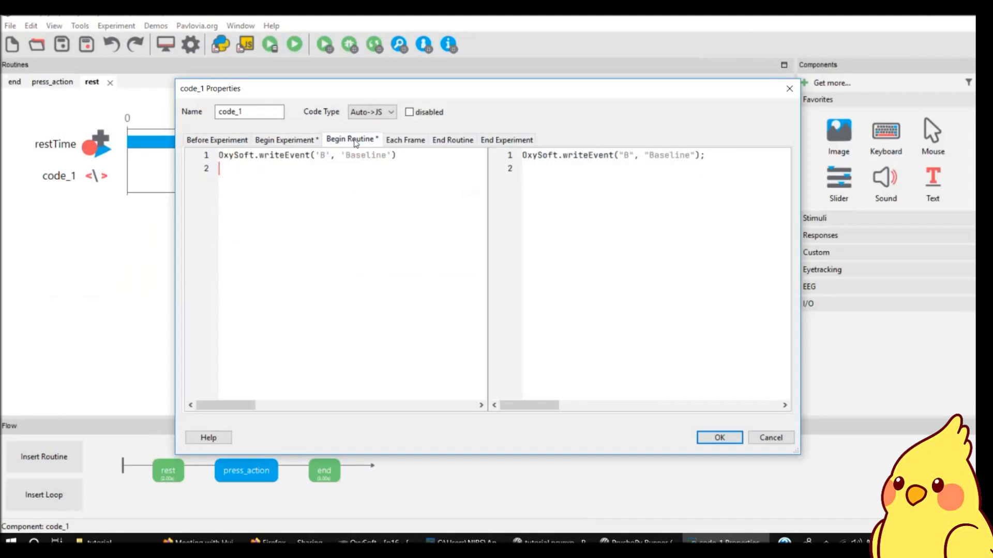
mouse_move(378, 157)
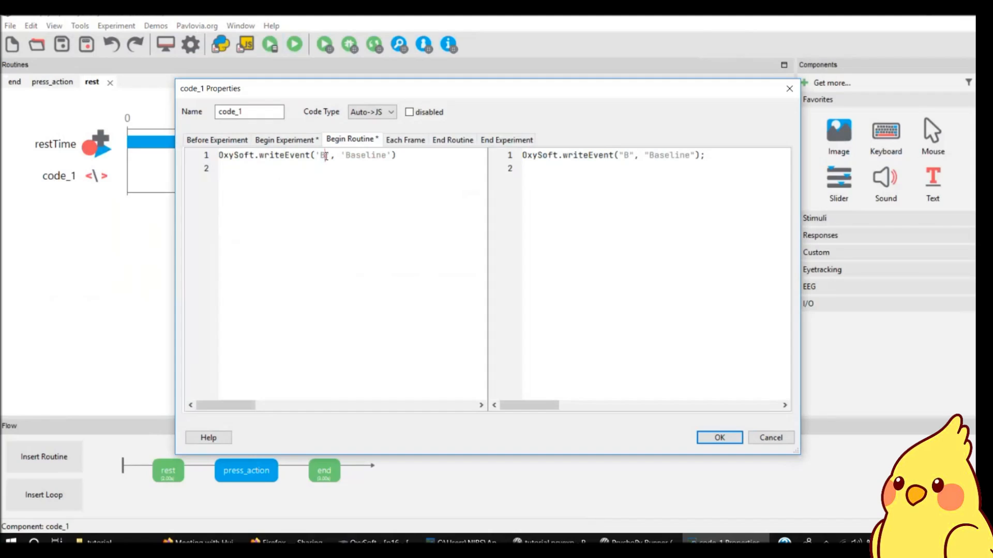
text(R)
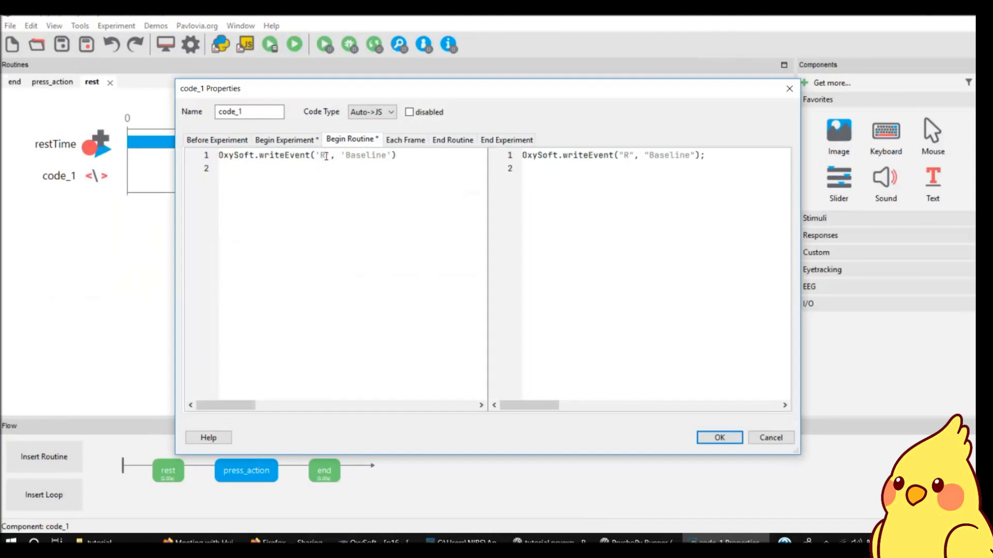
key(Backspace)
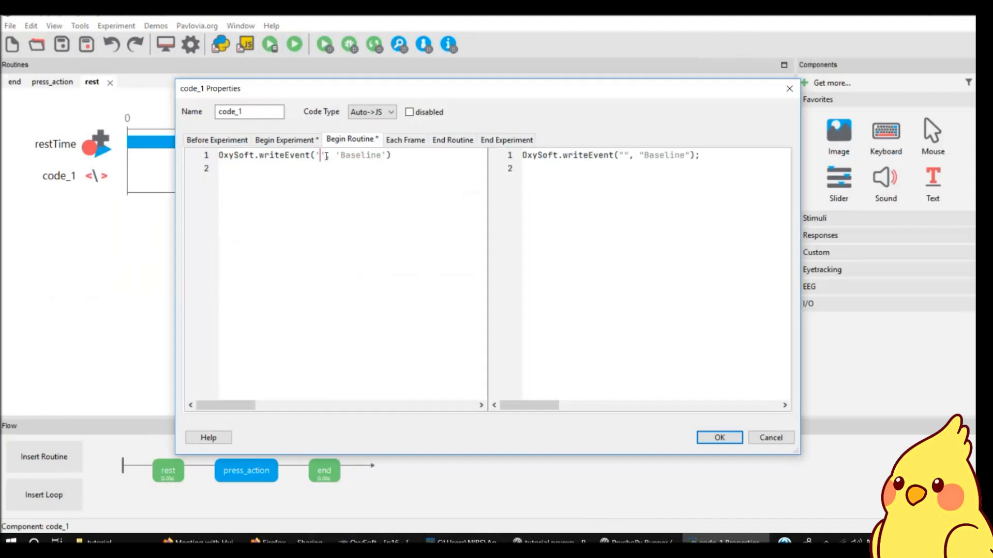
double_click(366, 155)
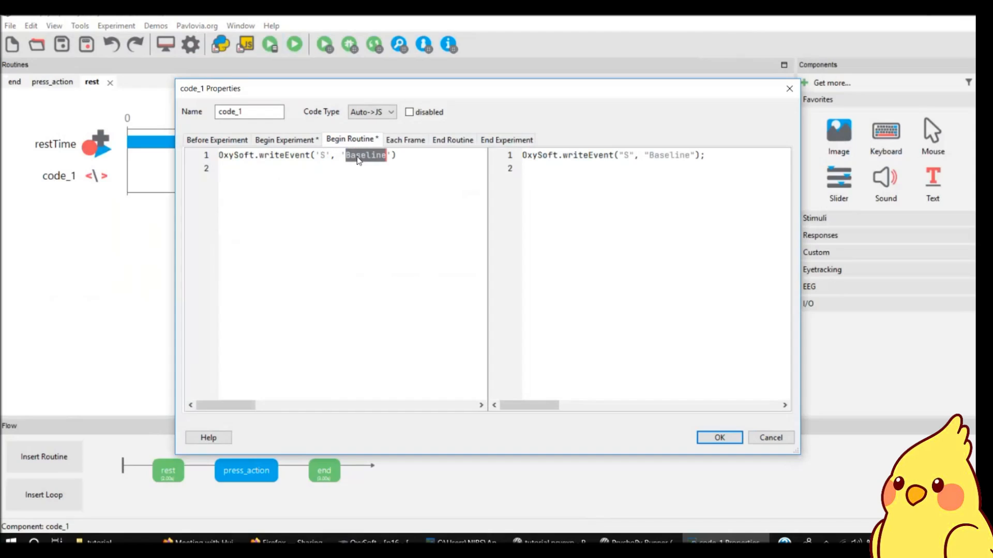
text(Start)
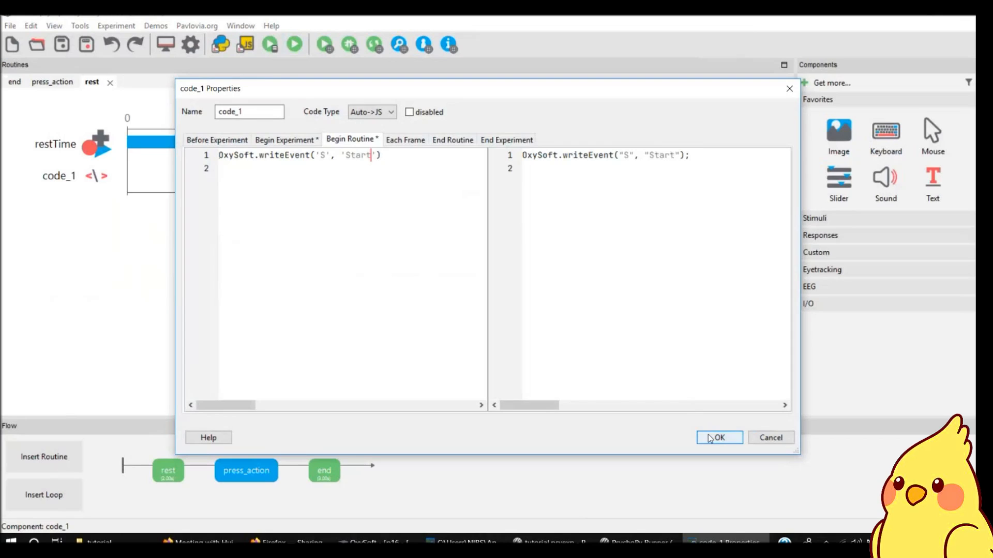
click(719, 437)
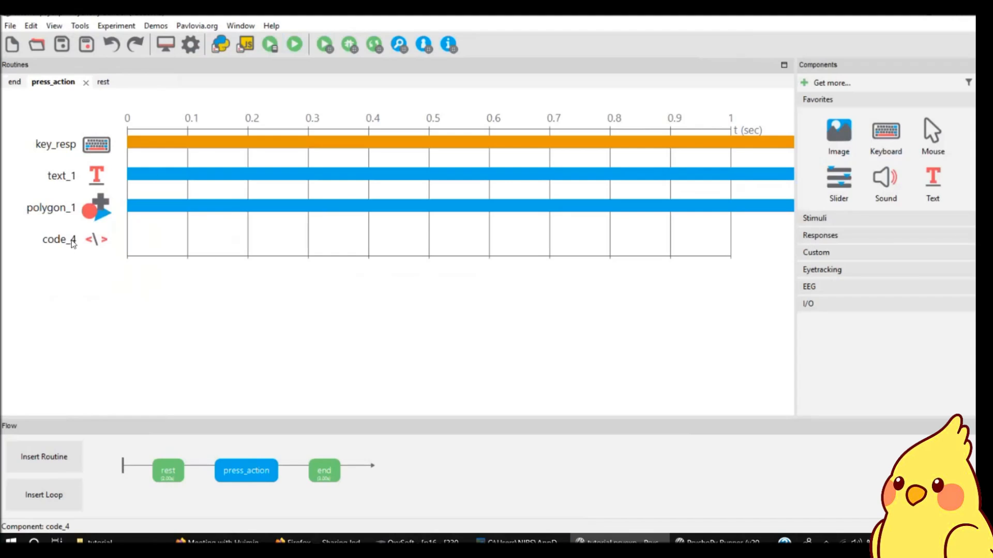
Step: Confirm code_4 sends 'P', 'PressButton' and the end routine's code_3 sends 'E', 'End' at routine start
double_click(58, 239)
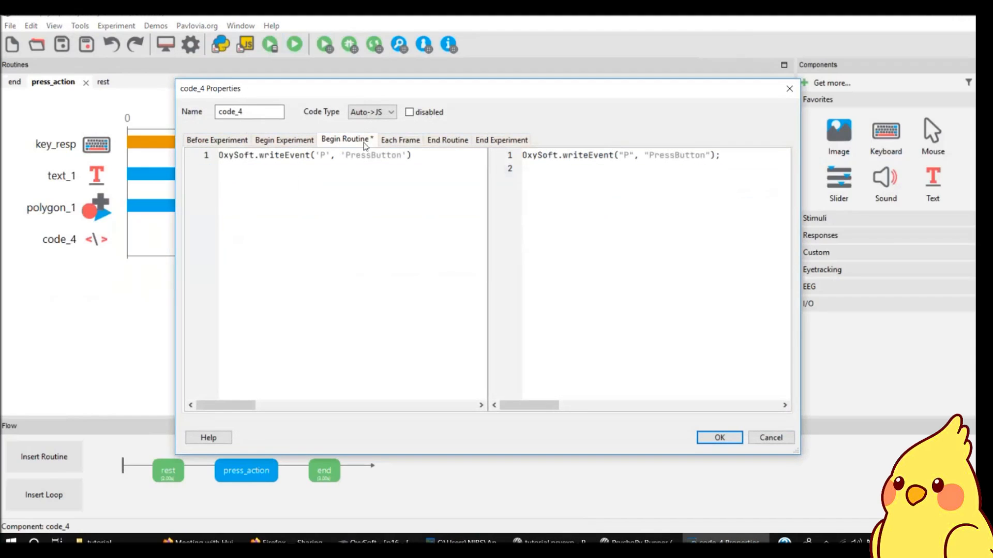
click(322, 155)
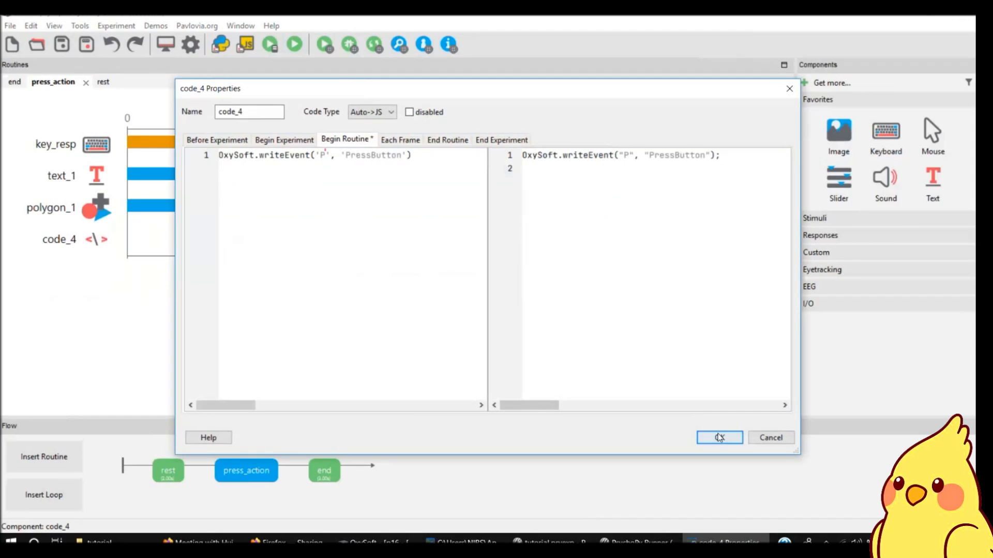
click(718, 438)
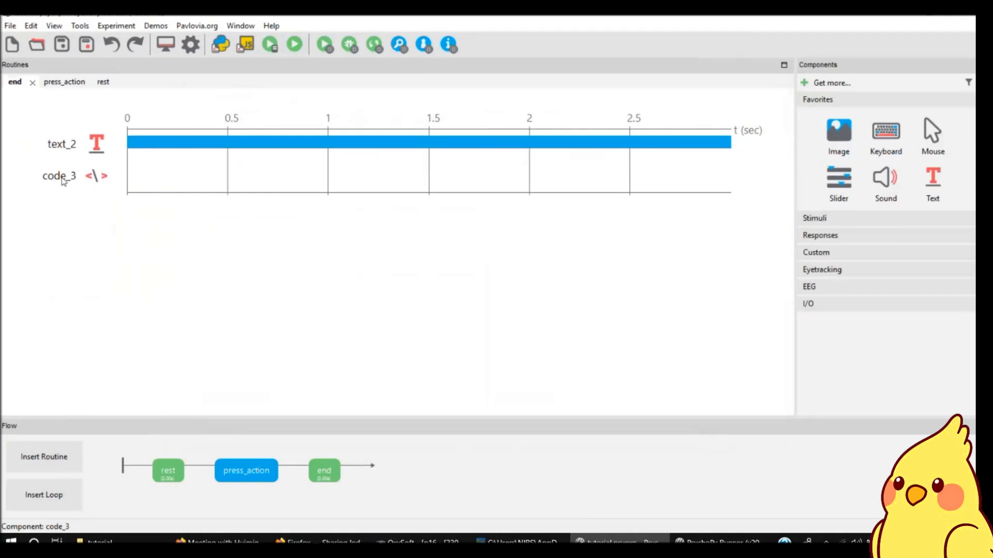
double_click(59, 175)
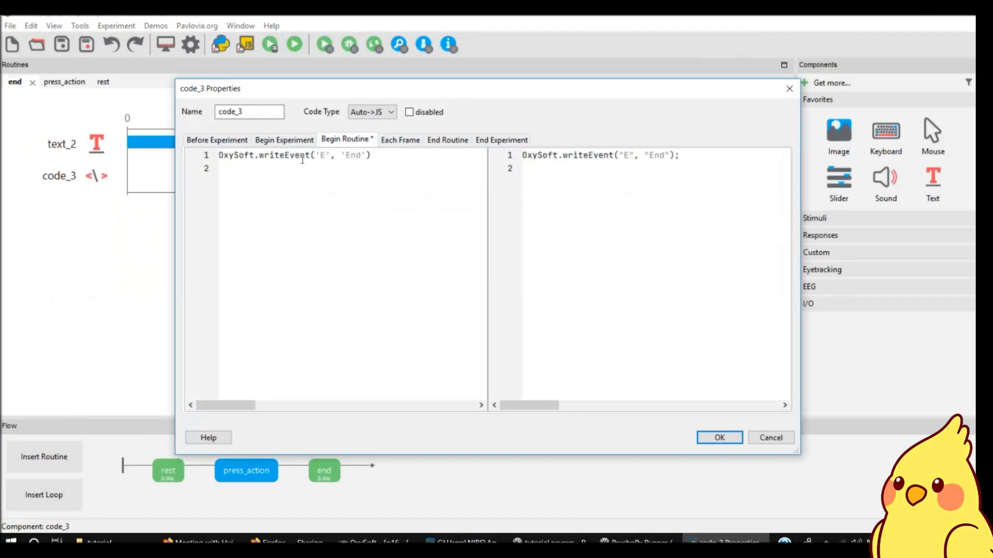
mouse_move(698, 436)
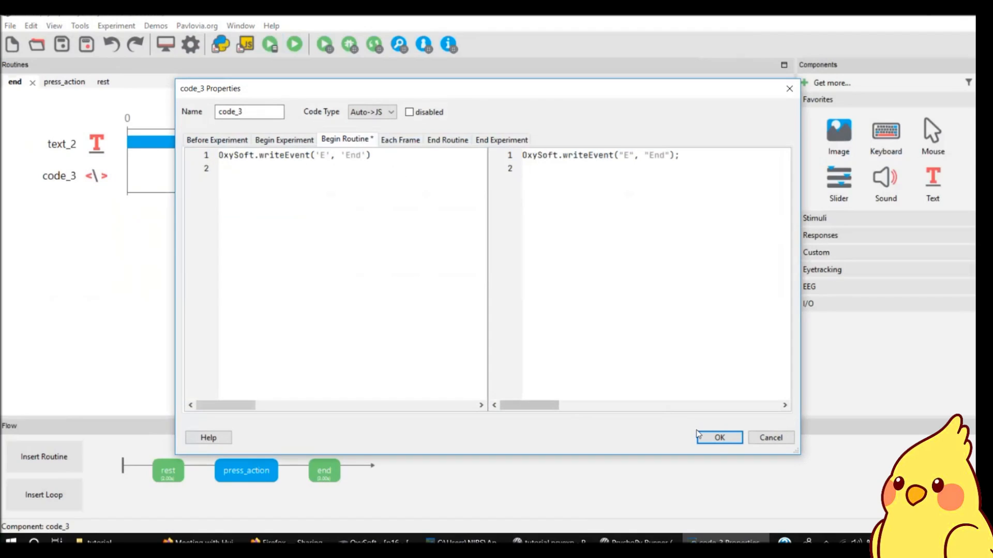
click(719, 437)
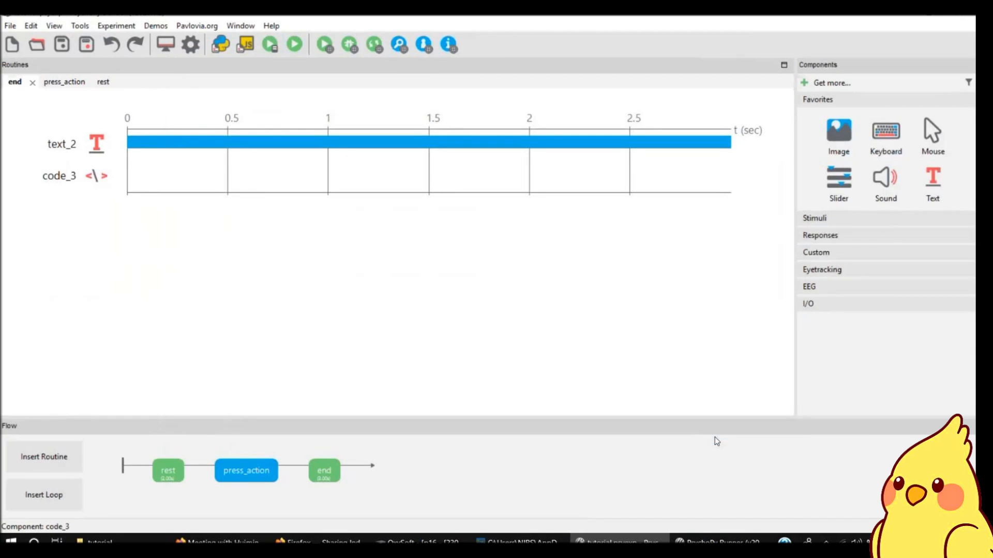
mouse_move(565, 342)
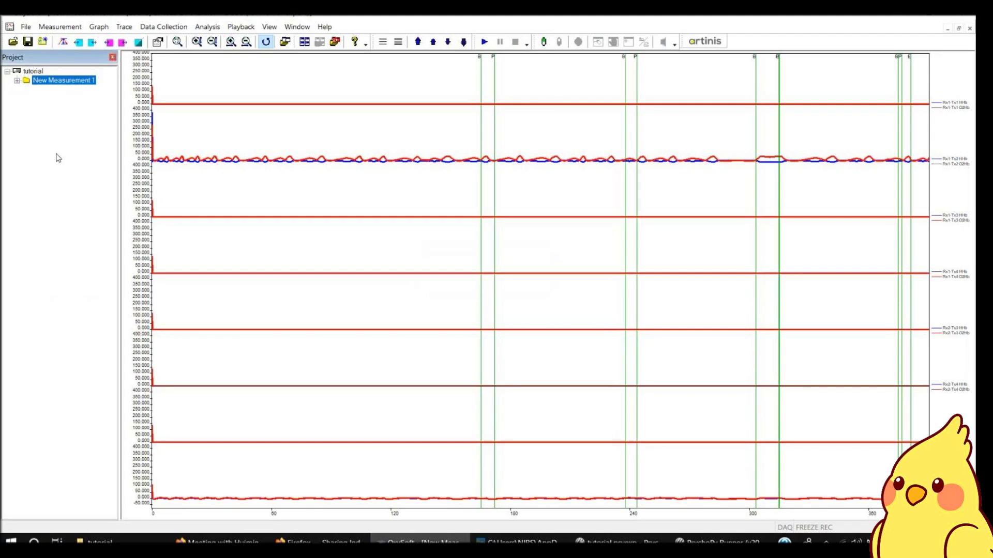
Step: Create a measurement named tutorial via the wizard, add the Brite device and start recording
click(60, 27)
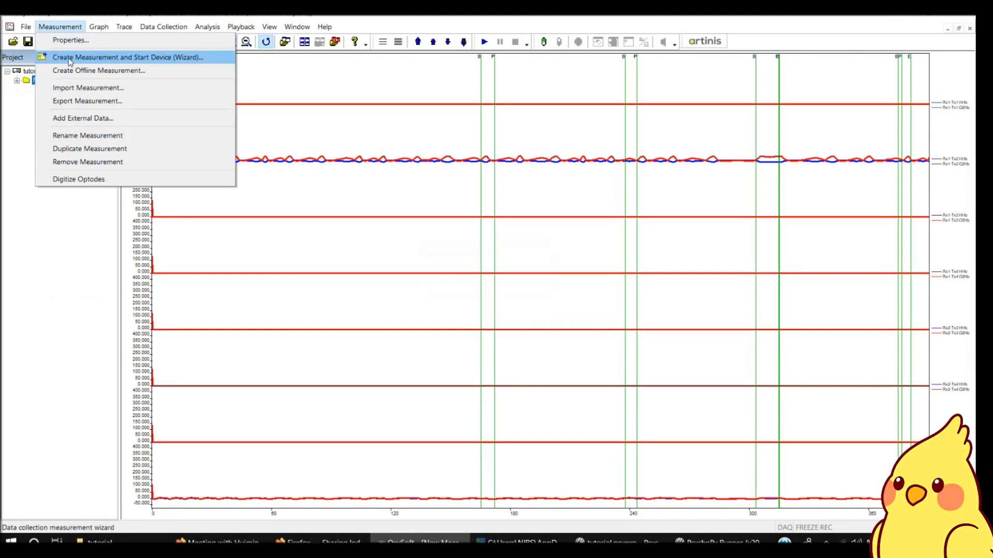
click(132, 57)
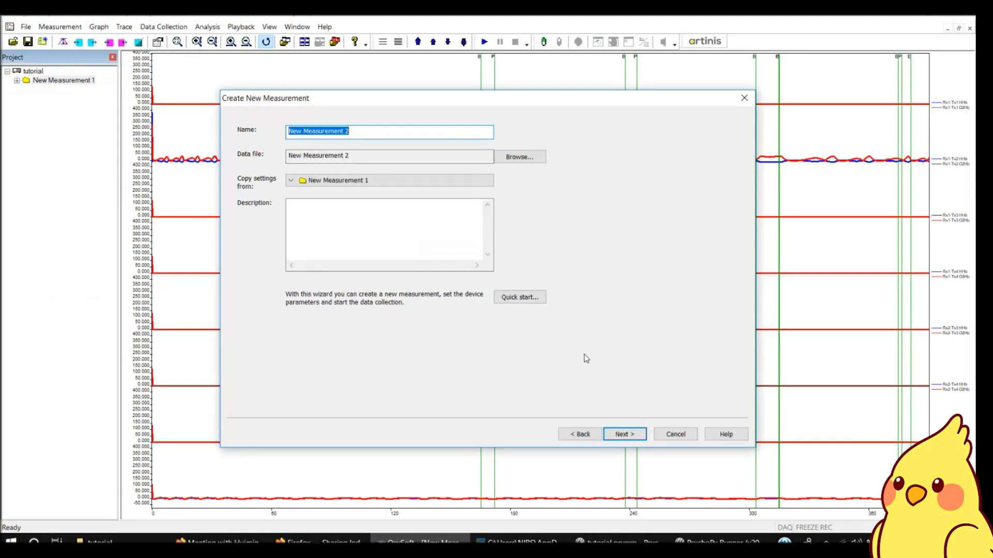
text(tutorial)
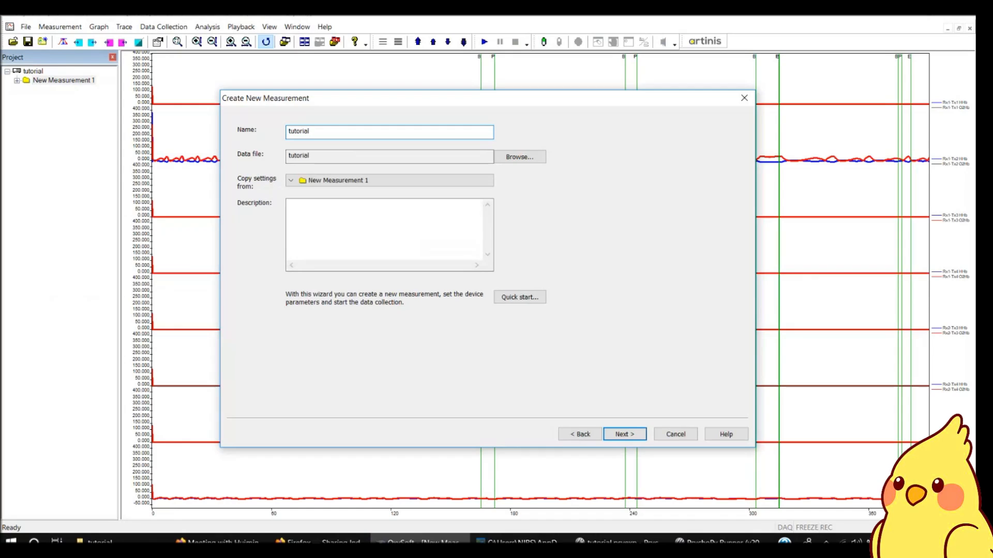
click(623, 435)
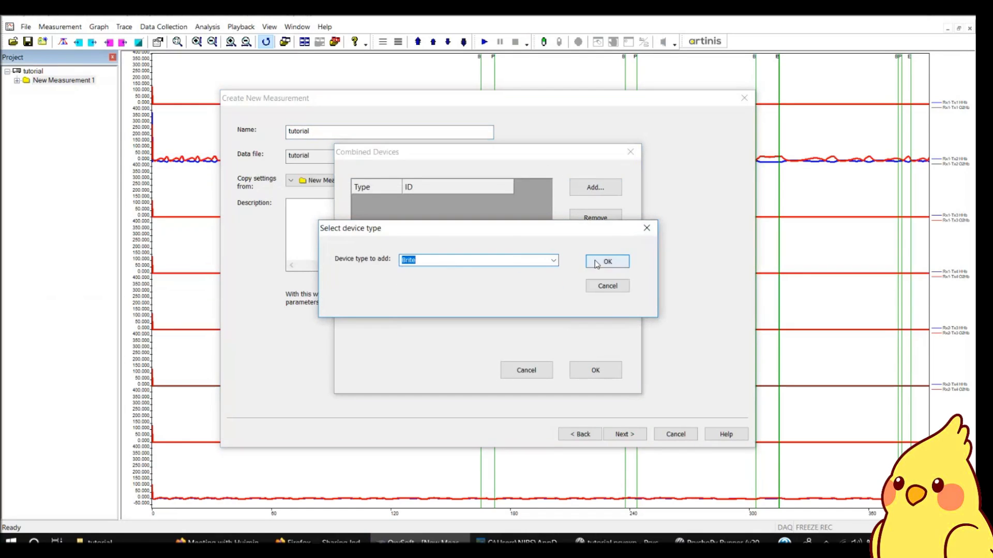
click(606, 262)
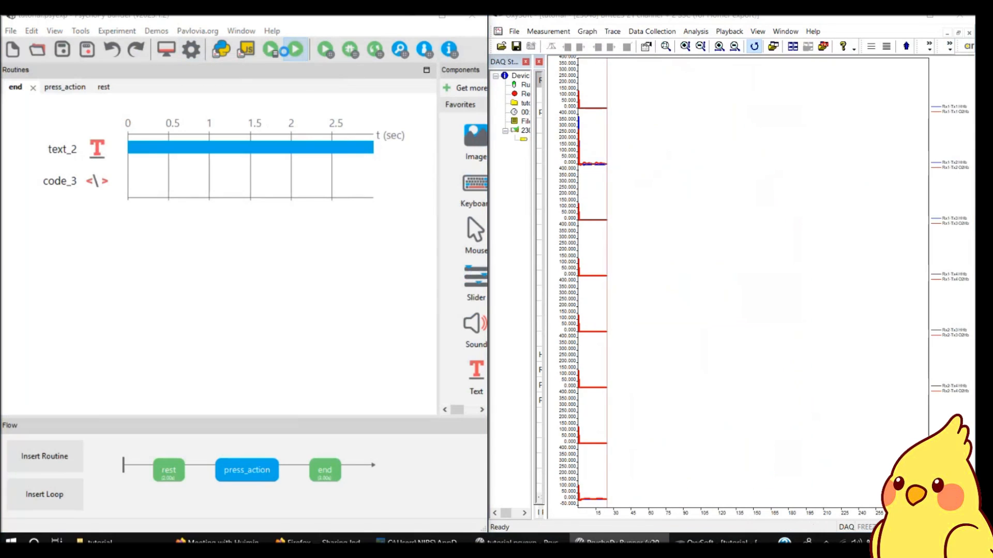
Step: Launch the experiment for participant test, session 001, while OxySoft records
click(294, 49)
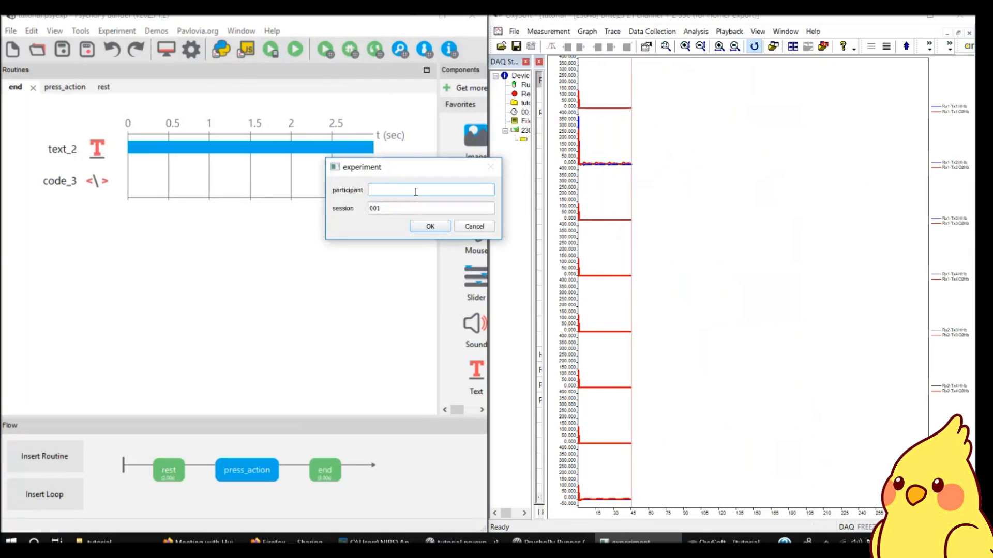
text(test)
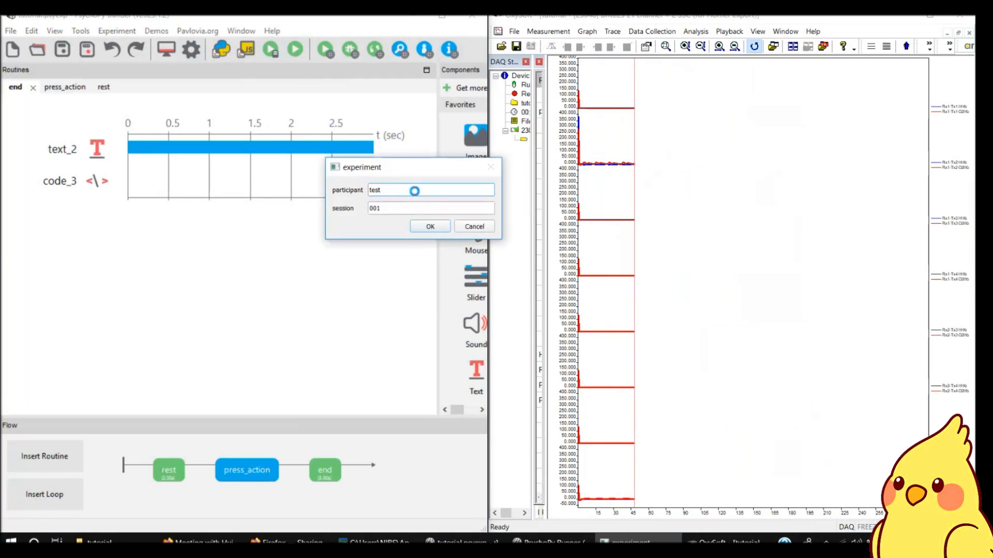
click(430, 226)
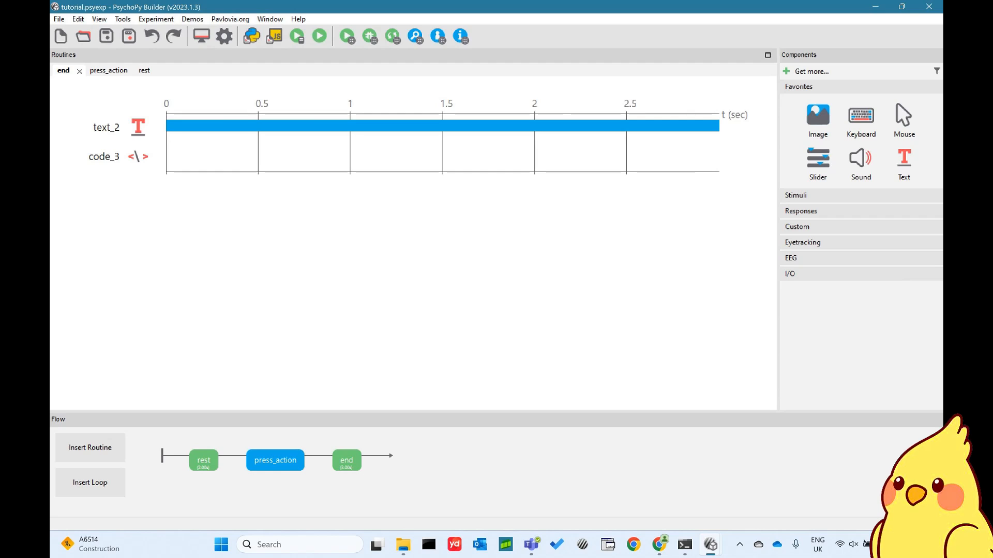
Step: Reopen the rest routine's code_1 to review its LabStreamingLayer marker stream setup
double_click(104, 156)
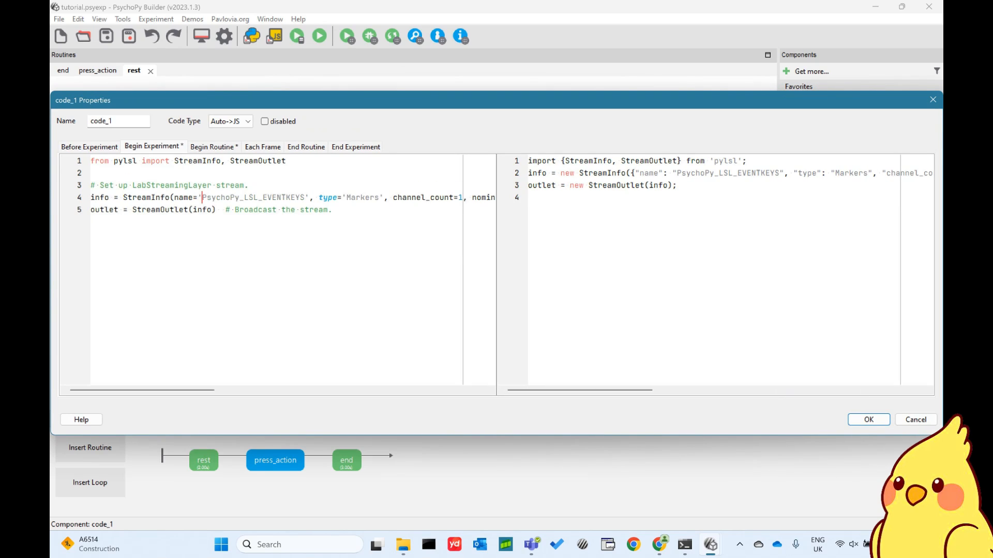
double_click(254, 198)
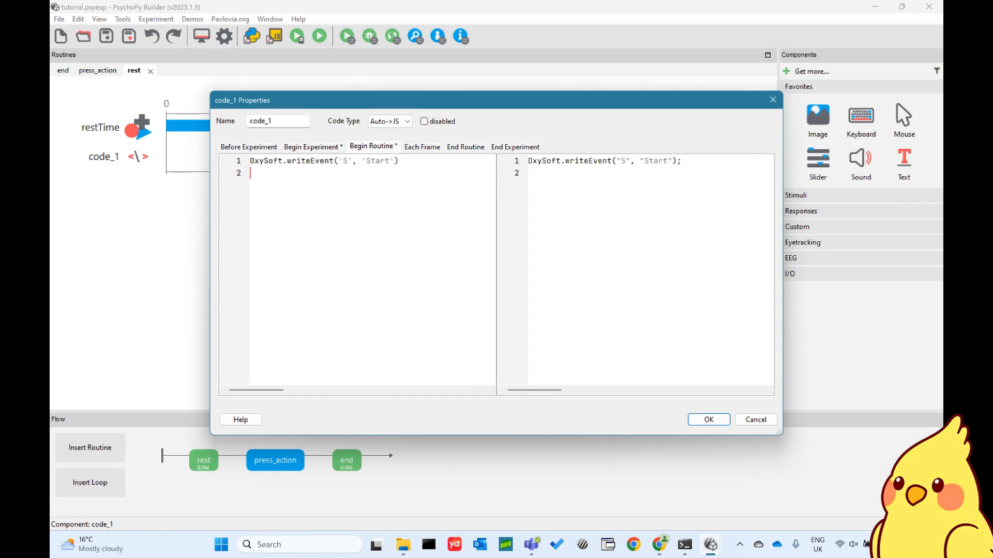
Step: Add outlet.push_sample(['B']) to code_1's Begin Routine and review the marker code in press_action and end
text(outlet.push_sample(['B']))
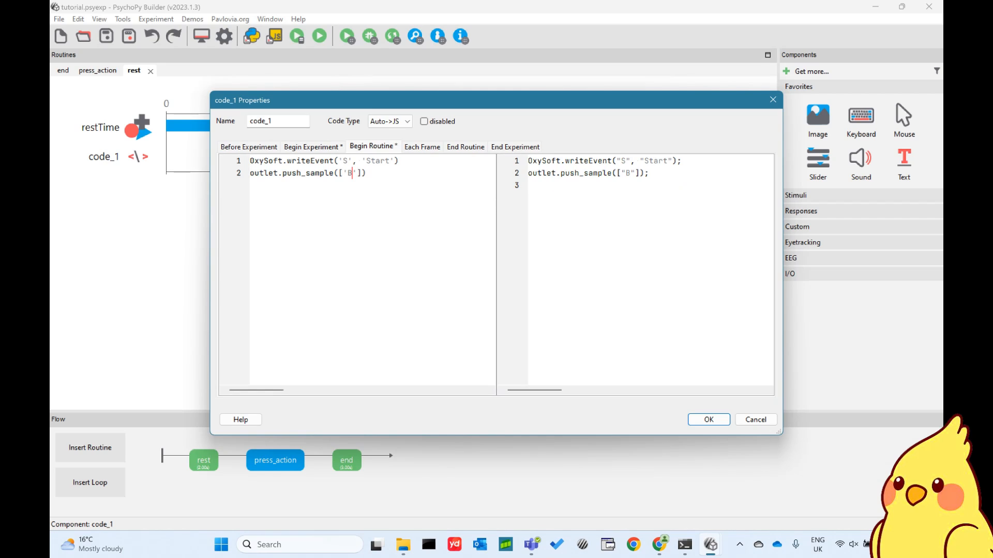
text(S)
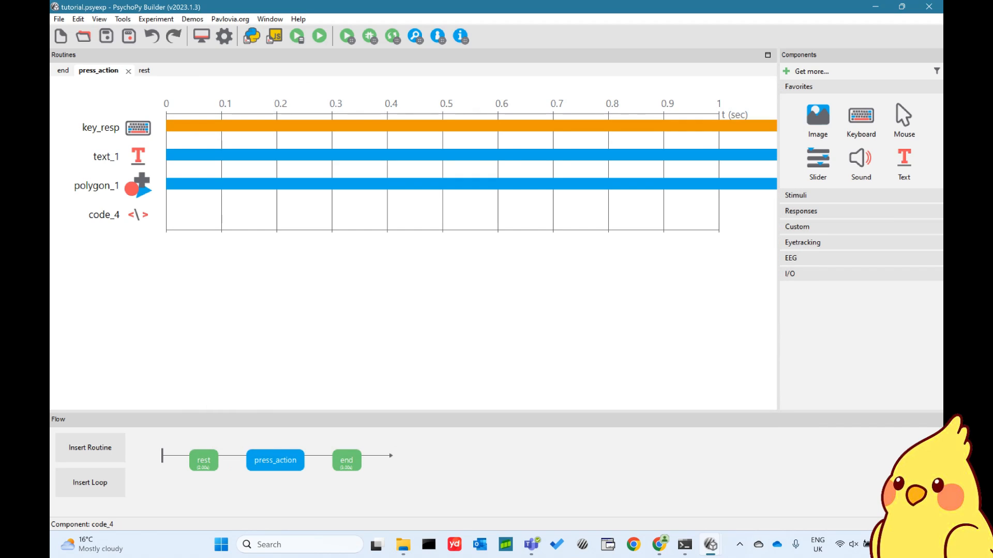
double_click(104, 215)
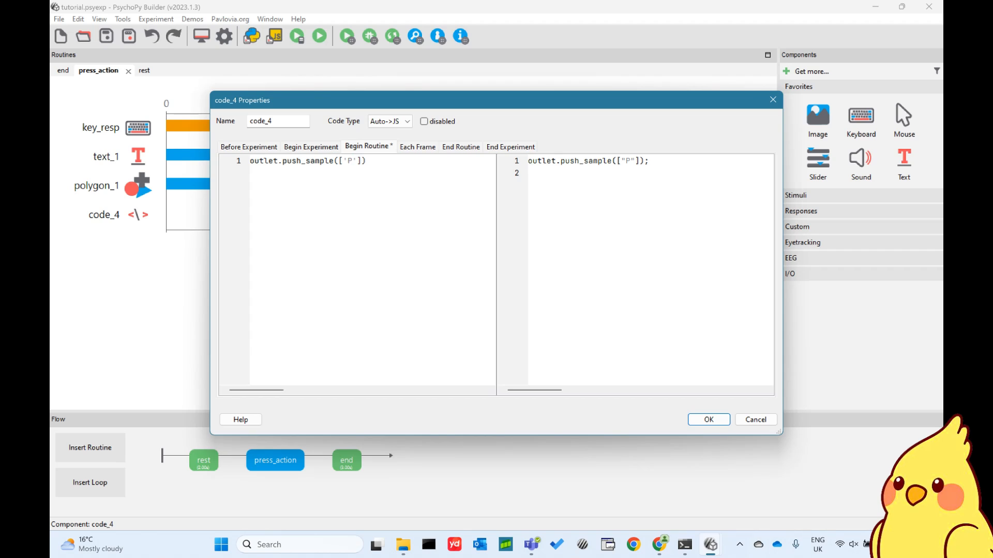
click(63, 70)
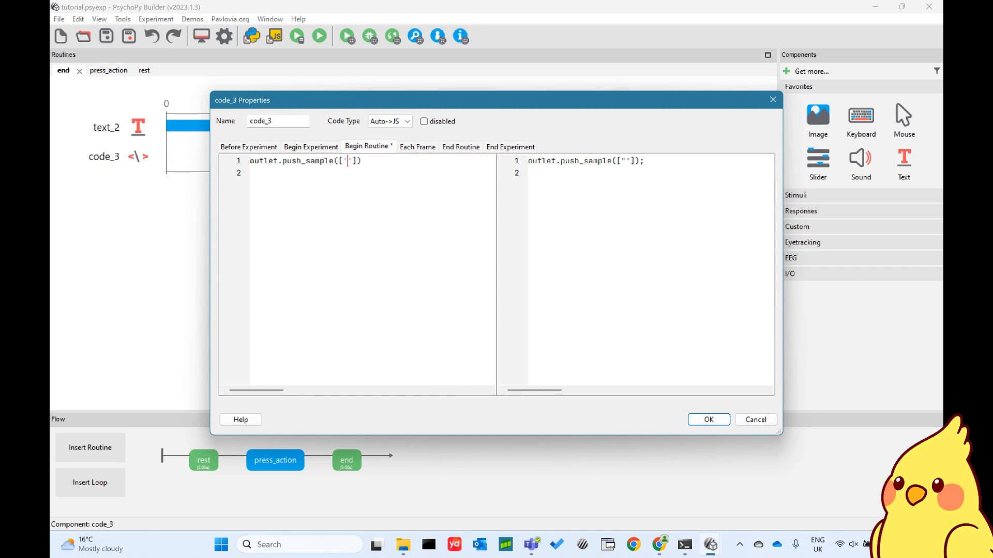
click(707, 420)
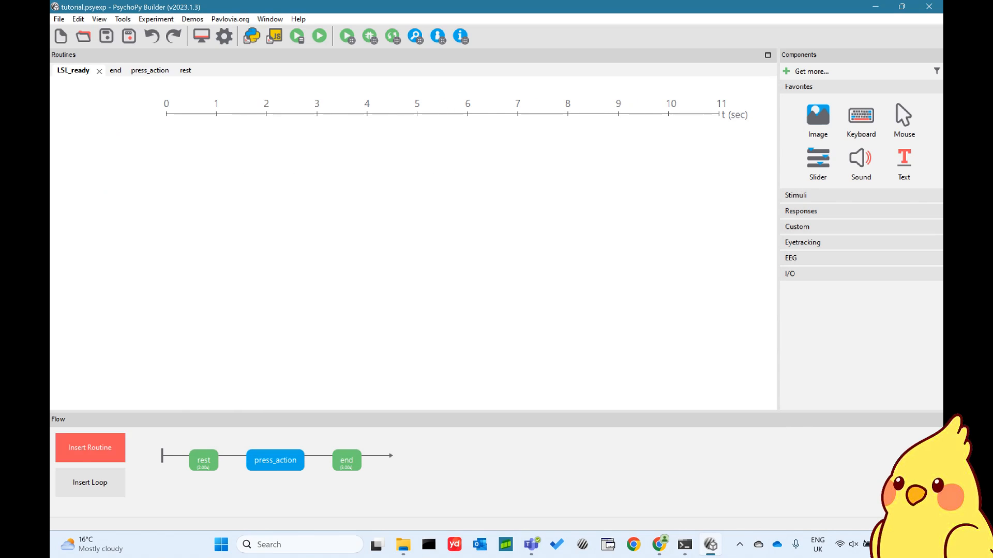
Step: Insert a new LSL_ready routine at the start of the Flow and show the Custom components
click(90, 447)
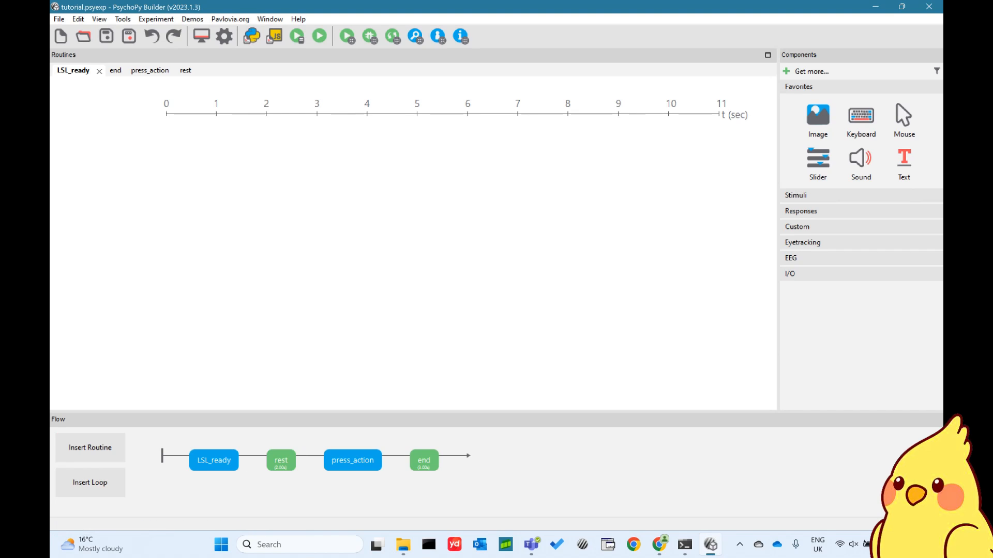
click(72, 70)
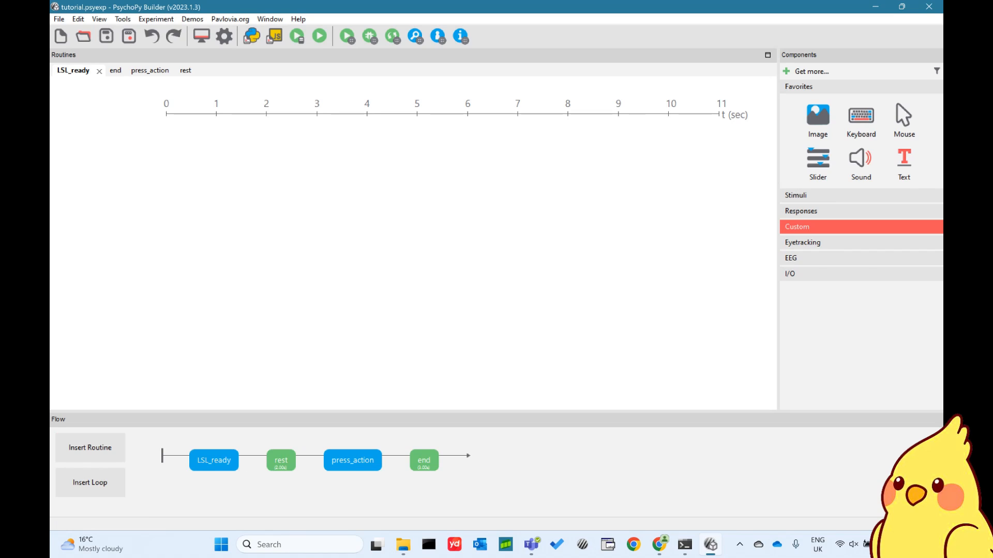
click(817, 259)
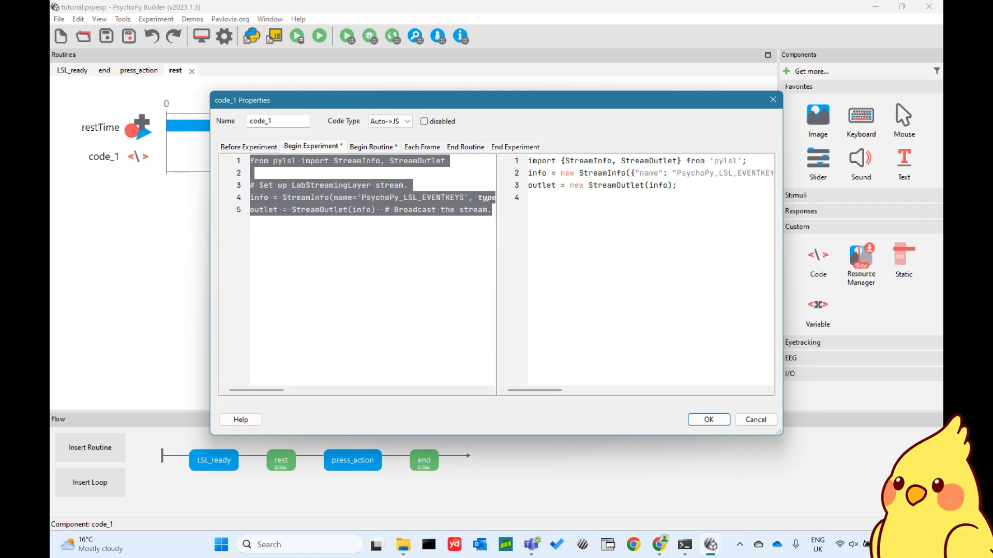
click(72, 70)
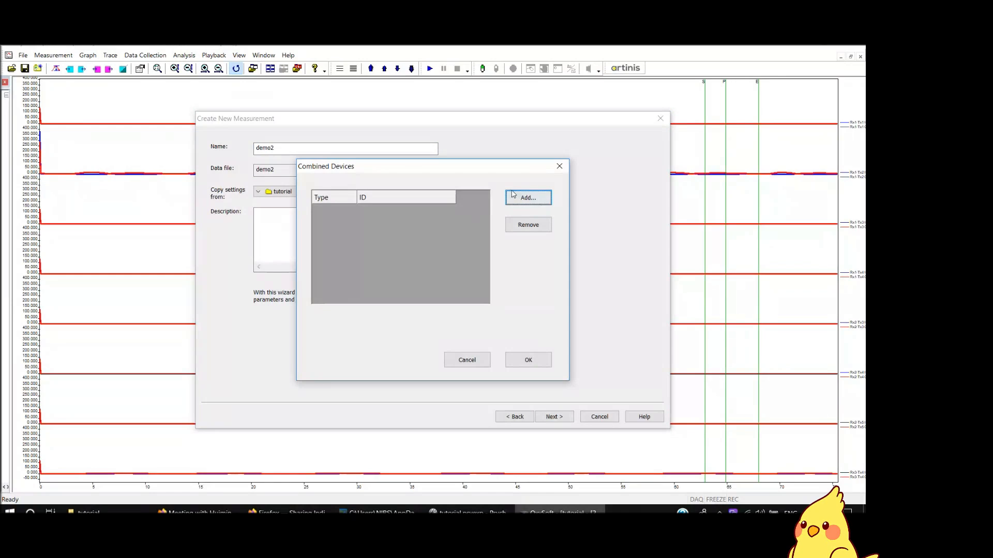
Step: Add an LSL Client combined device, then dismiss the empty stream selection to start over
click(527, 197)
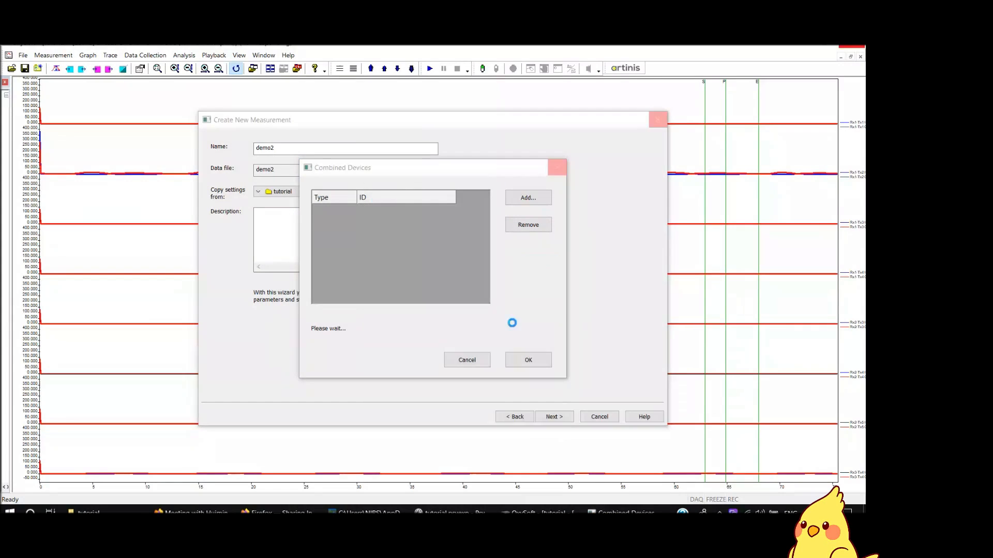
click(527, 197)
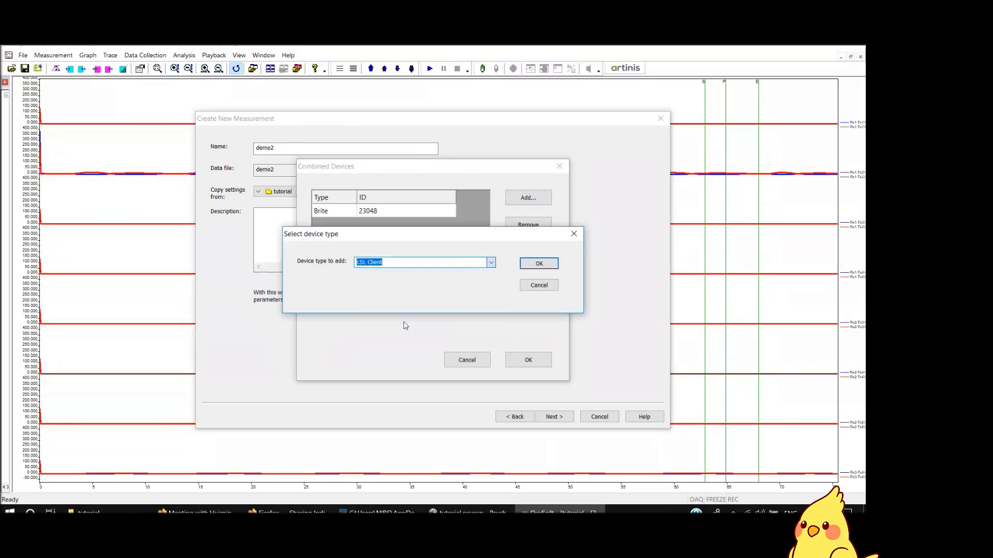
click(538, 263)
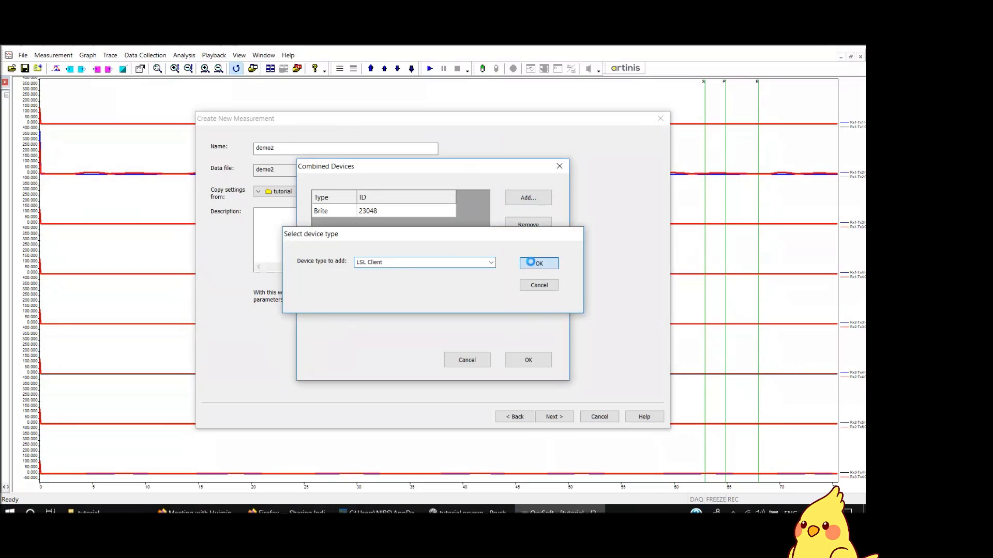
click(537, 263)
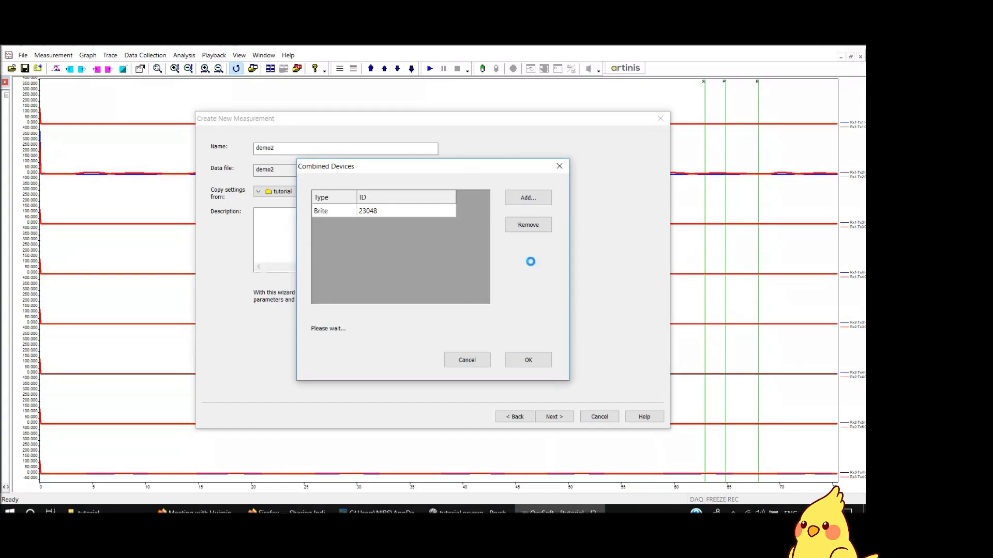
click(527, 197)
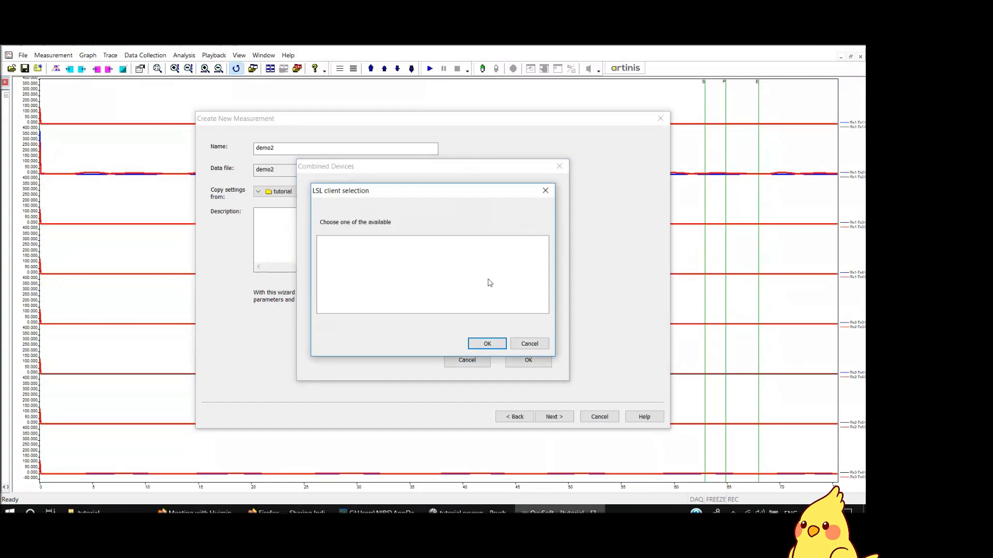
mouse_move(434, 250)
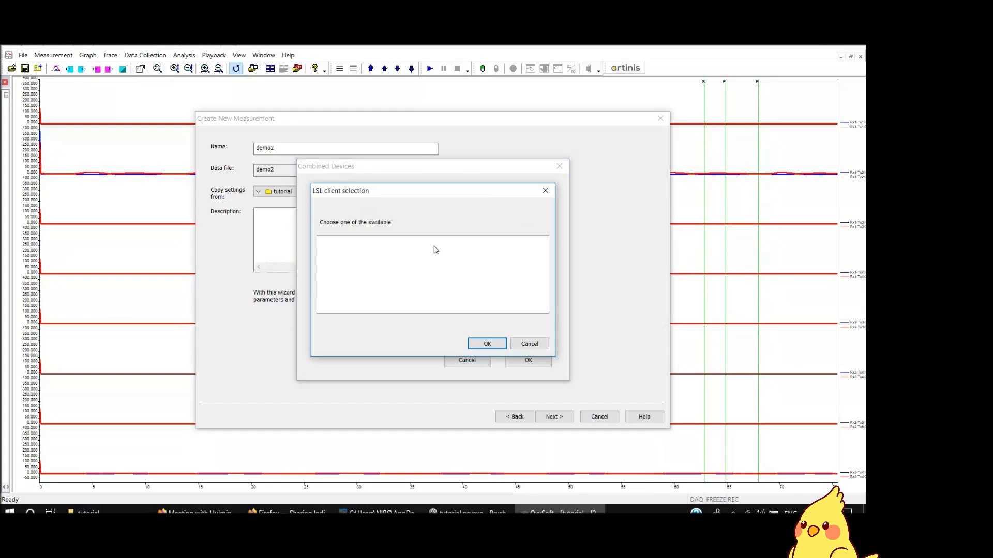
click(487, 344)
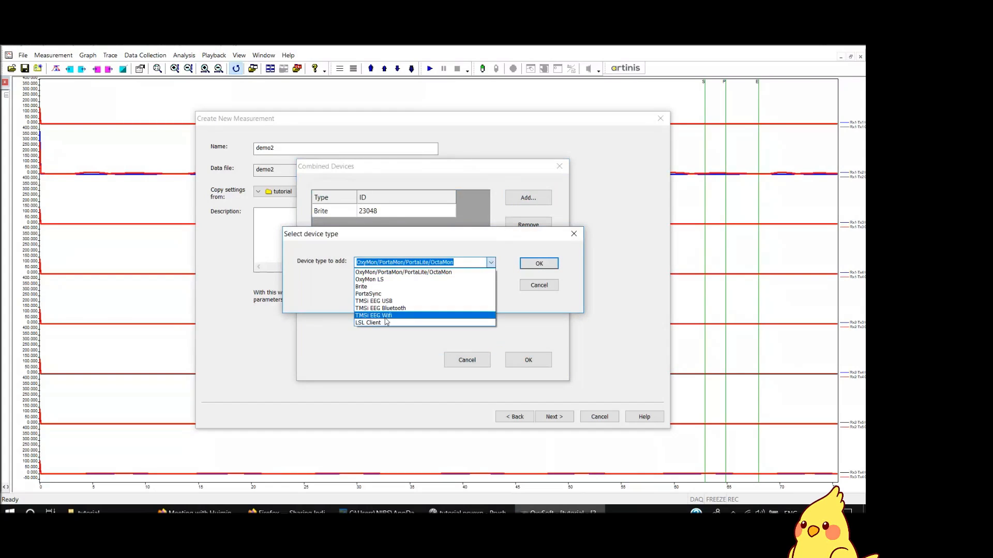
Step: Add the LSL Client again and select the PsychoPy_LSL_EVENTKEYS stream for demo2
click(538, 264)
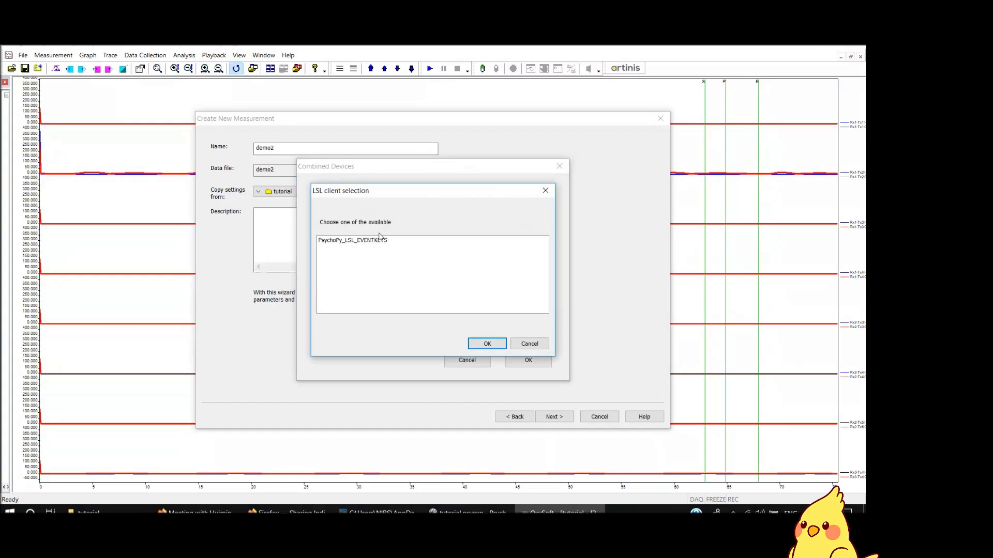
click(352, 239)
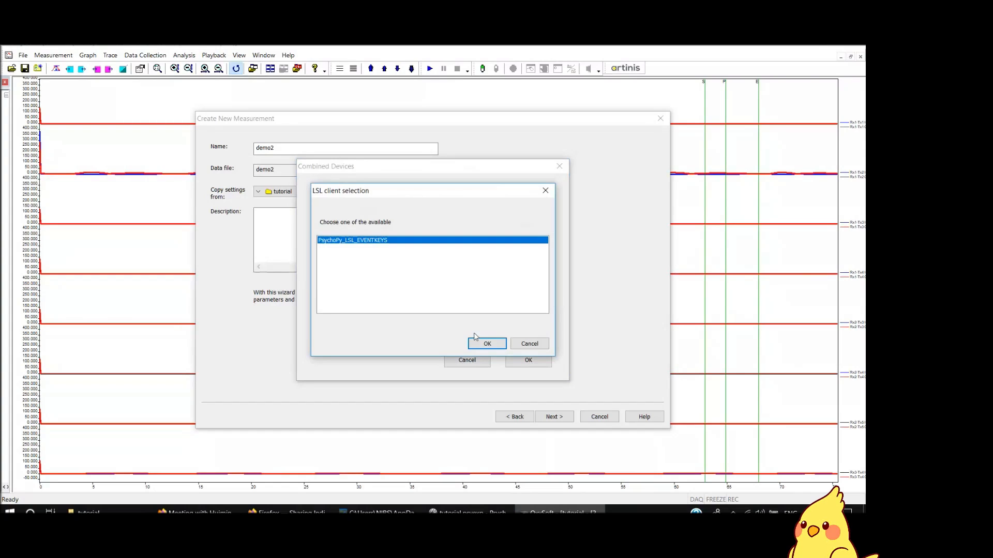
click(486, 343)
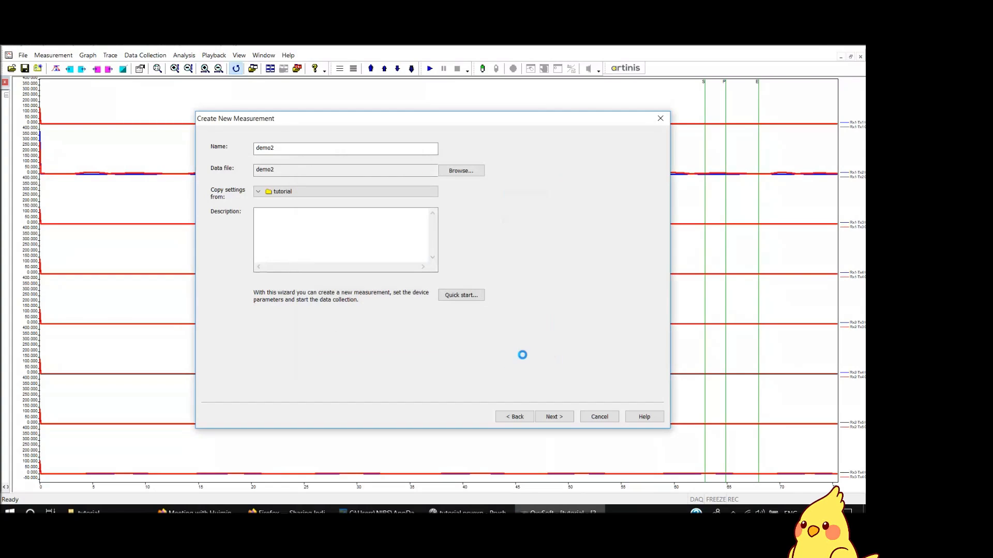
Step: Assign the Portasync/AD Box/EEG template to the stream, accept device settings and begin measuring
click(552, 417)
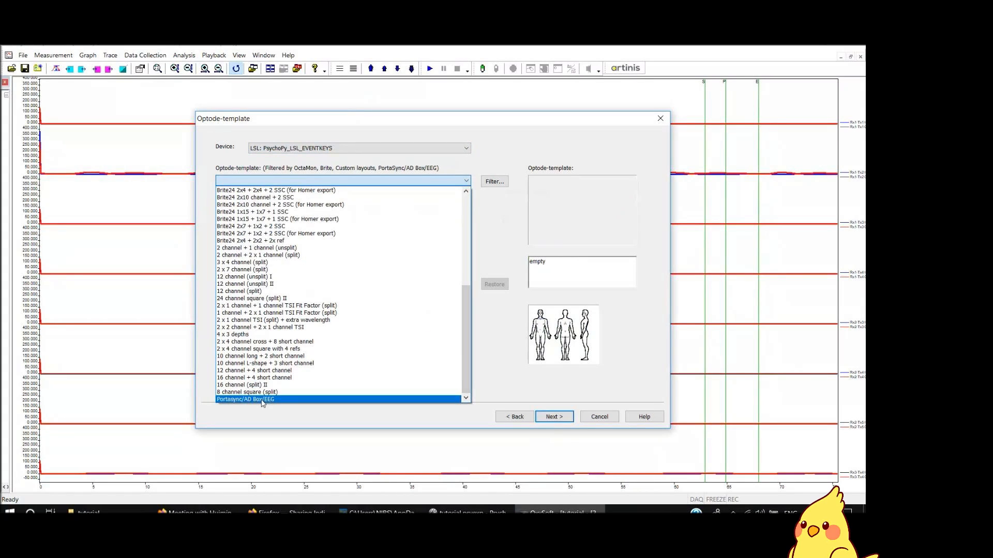
click(552, 417)
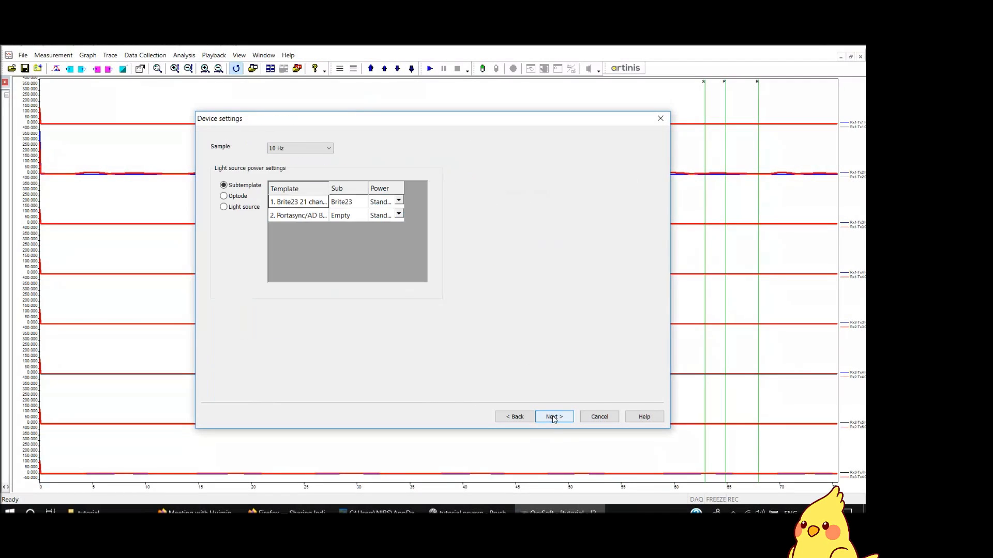
click(552, 417)
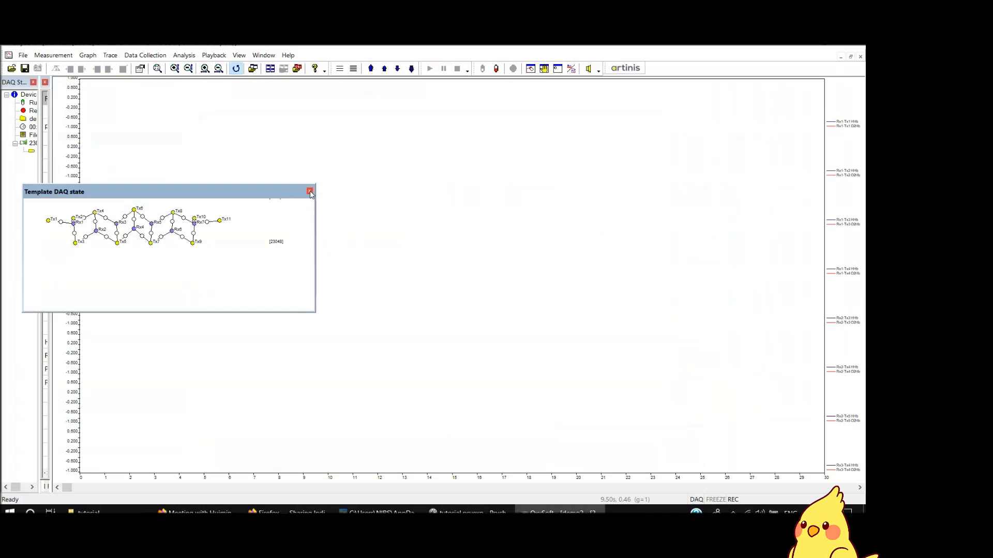
click(310, 192)
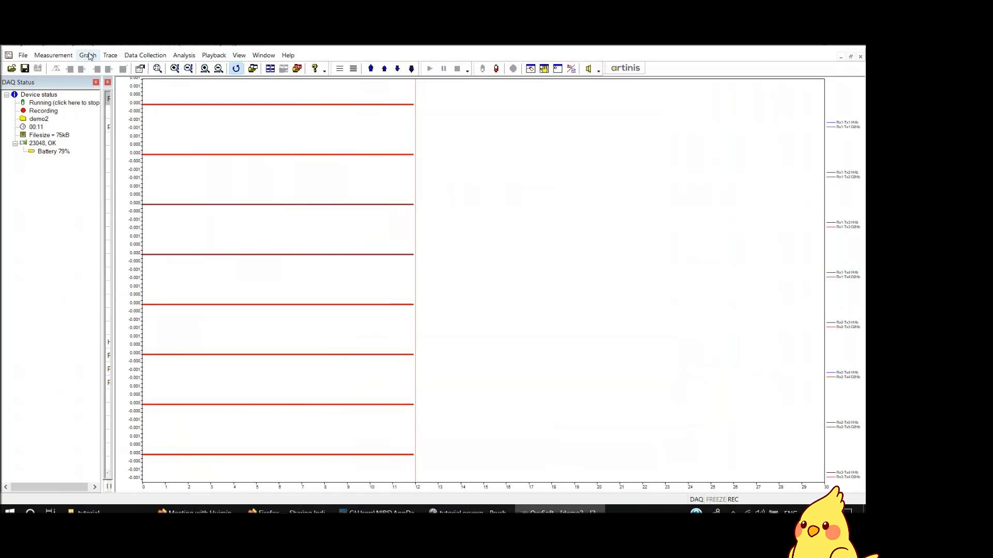
Step: Add O2Hb and HHb traces for all channels via Trace > Add All Traces
click(87, 55)
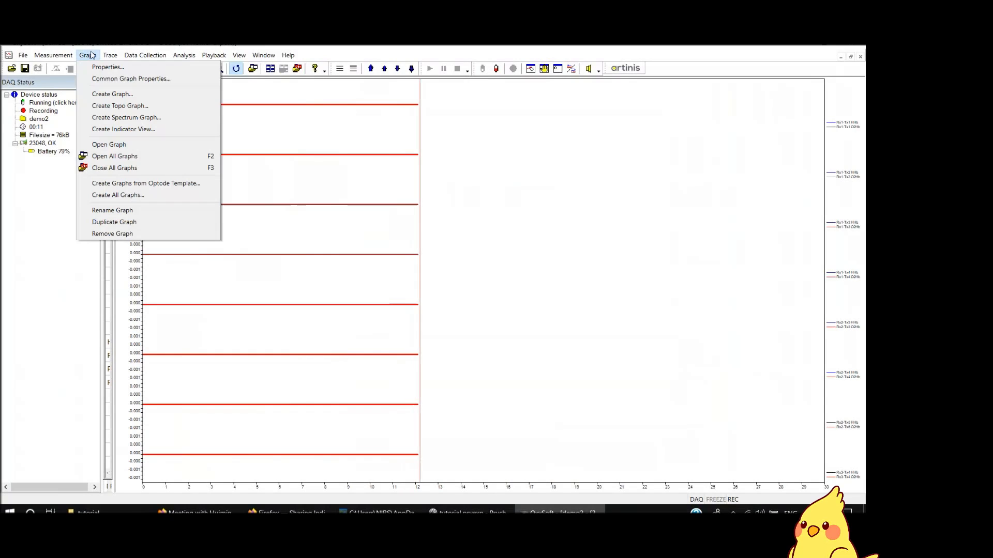
click(109, 55)
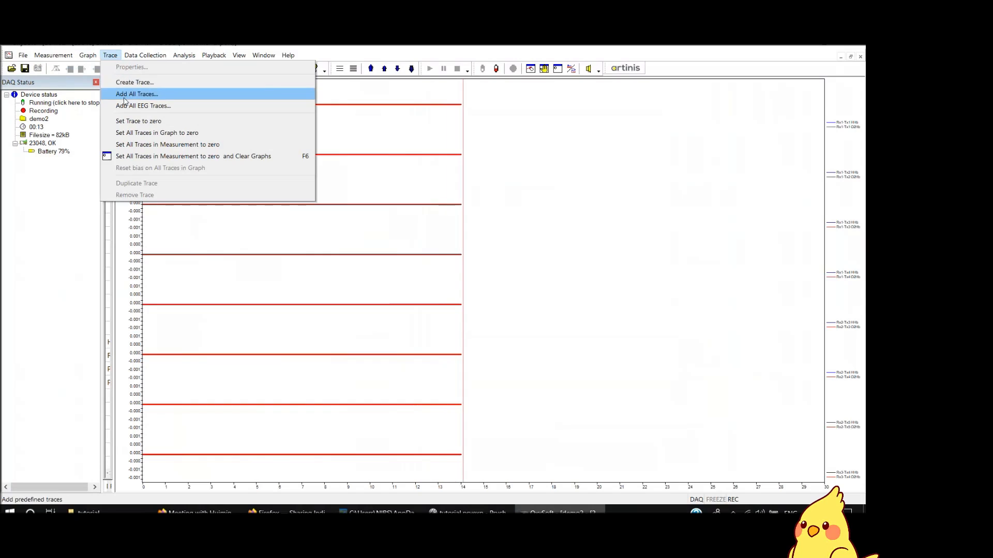
click(136, 94)
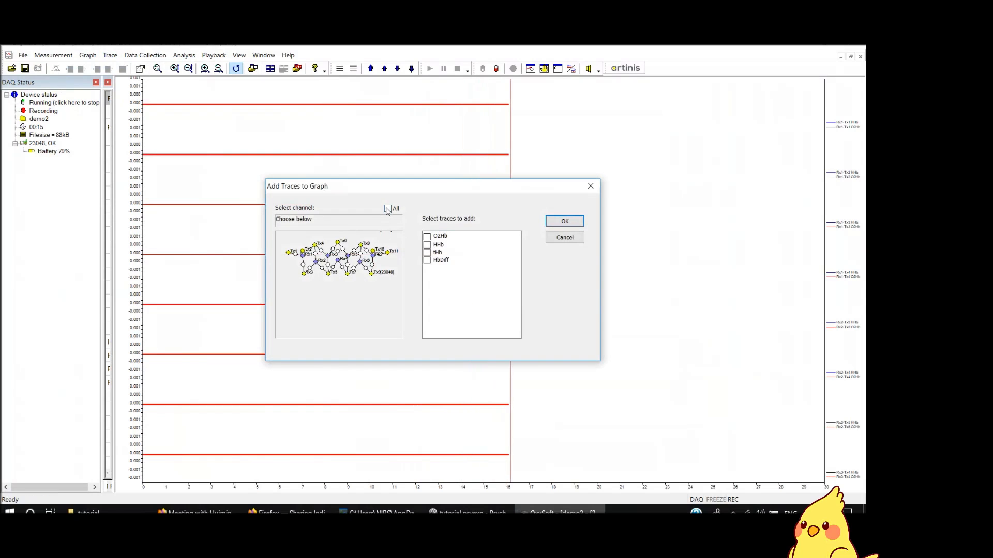
click(387, 207)
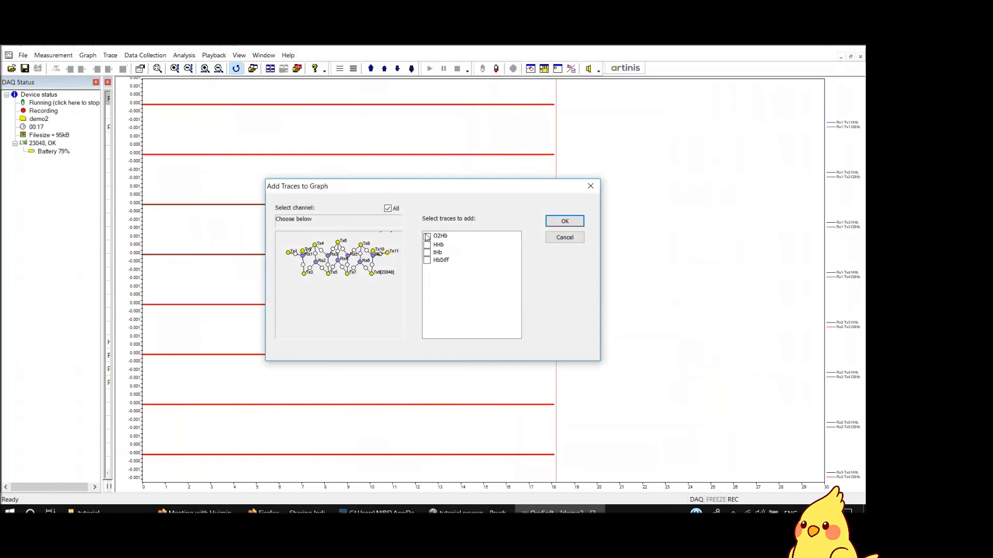
click(438, 244)
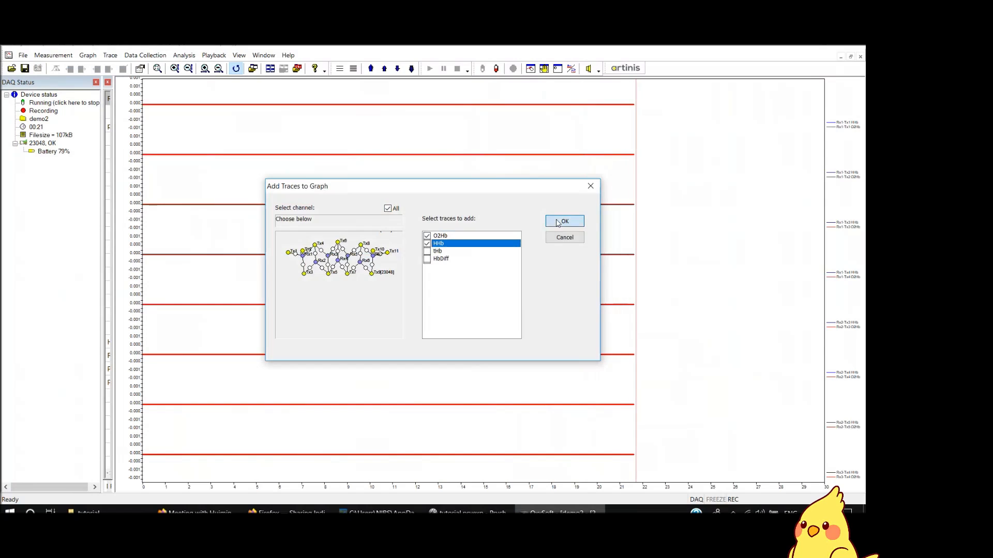
click(564, 221)
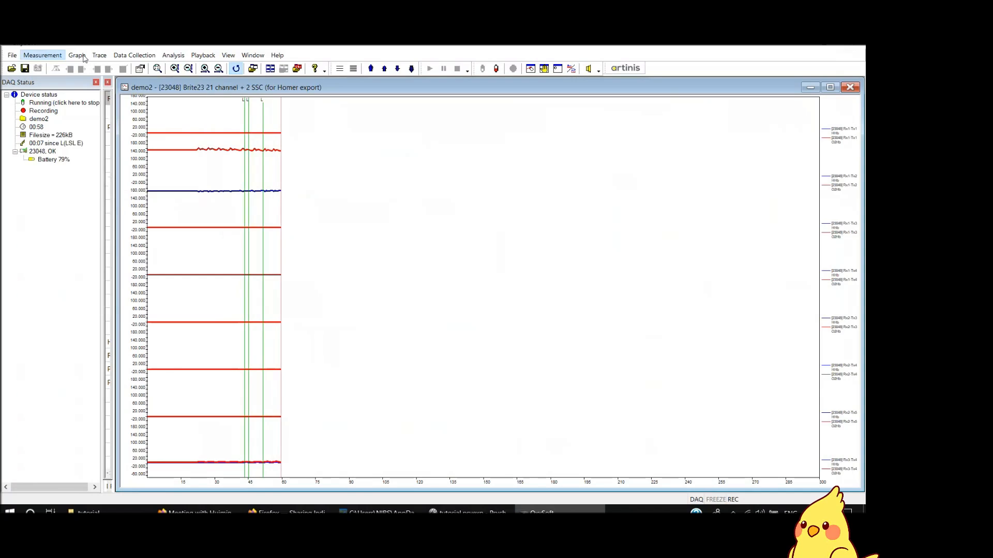
Step: In Event input mapping, add rows mapping patterns P, S and E to matching OxySoft labels and save
click(133, 55)
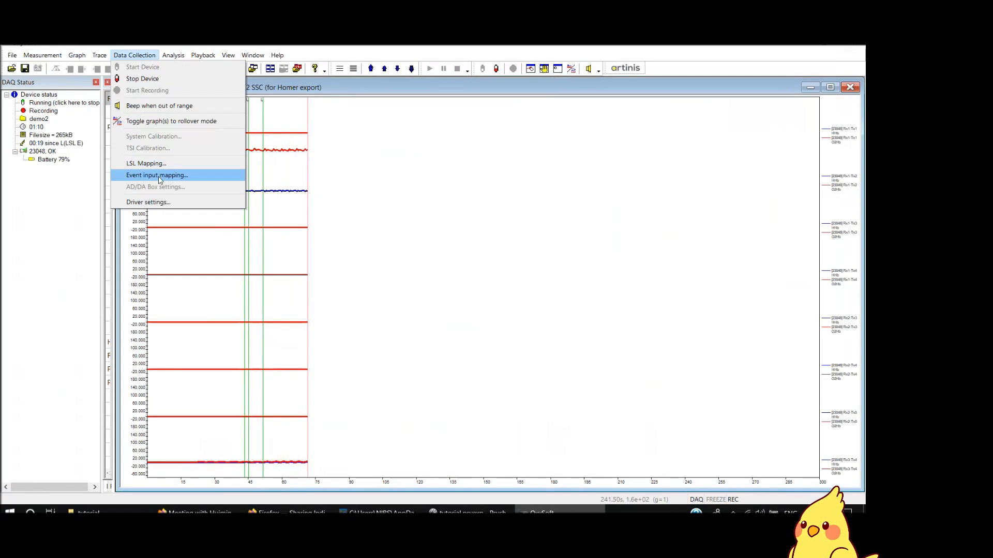
click(156, 174)
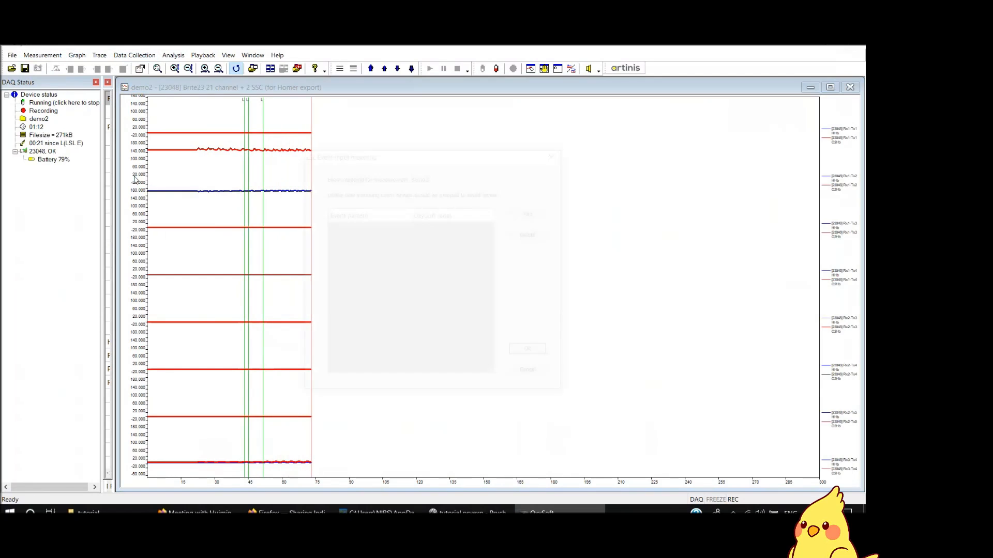
click(532, 212)
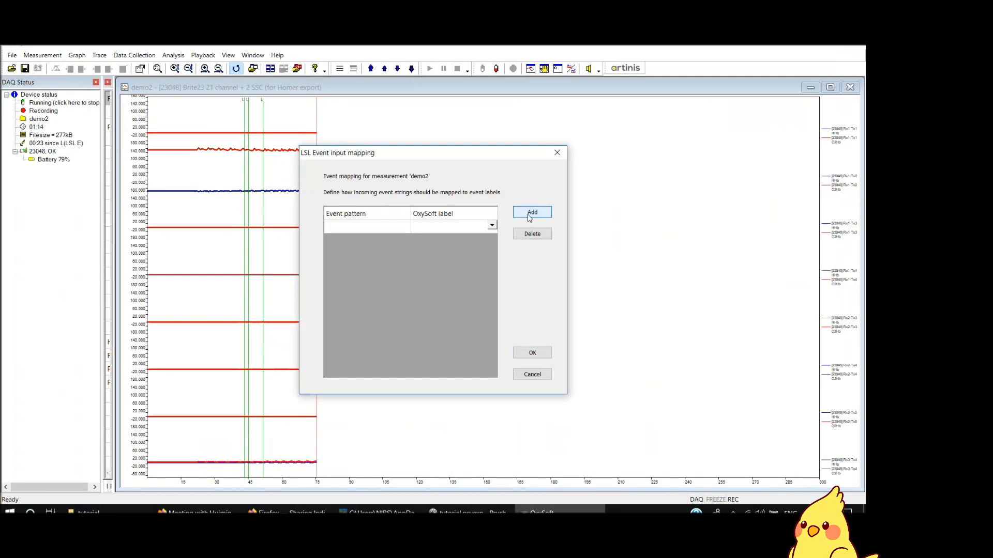
click(532, 212)
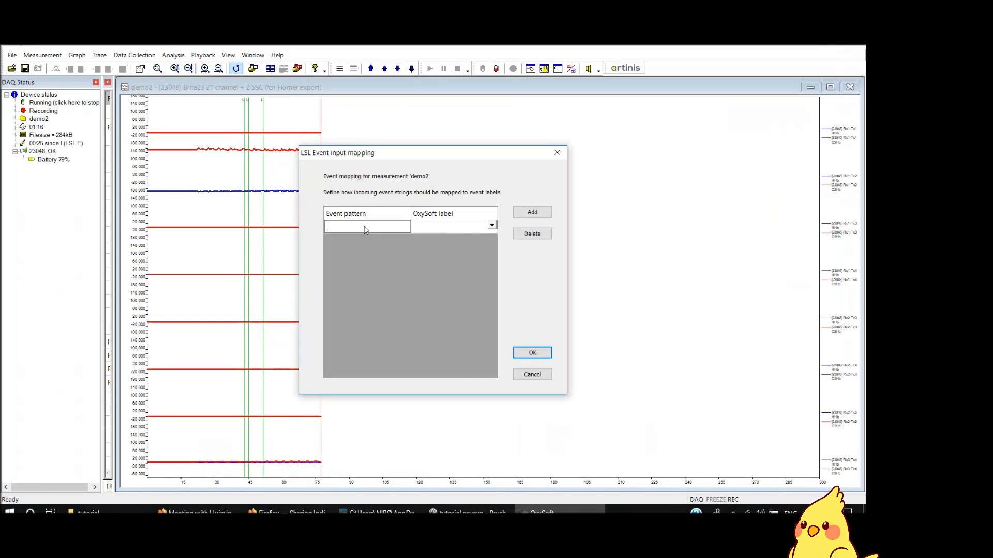
text(E)
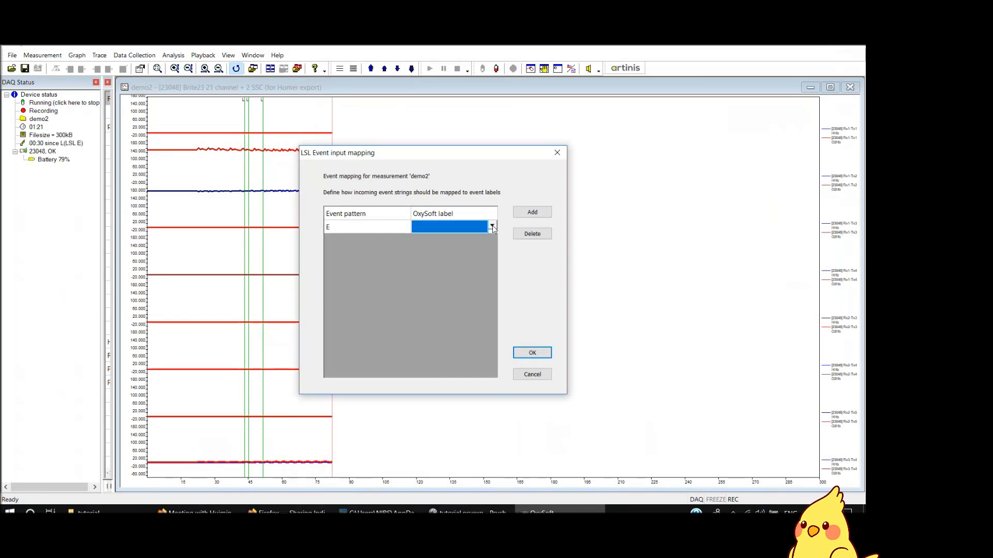
click(532, 212)
text(S)
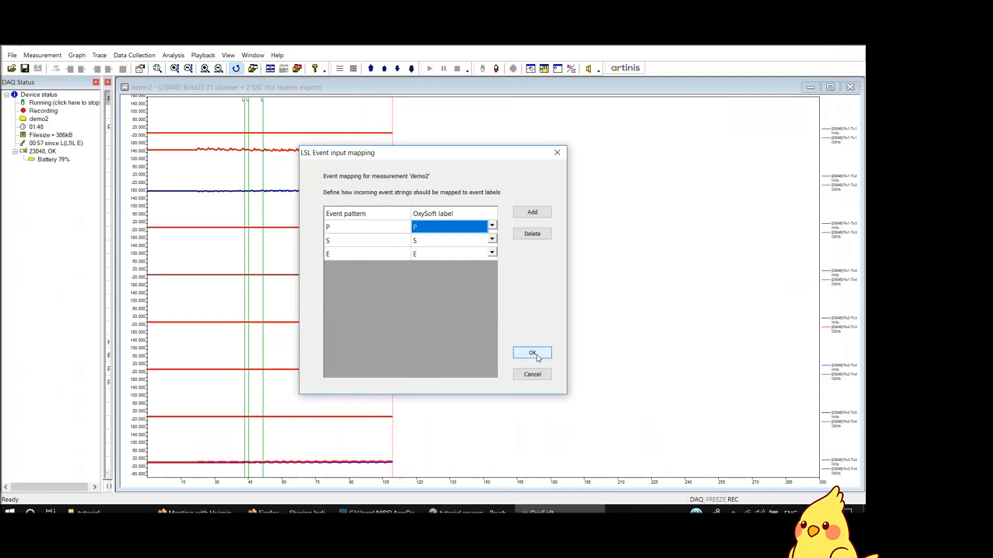
click(532, 353)
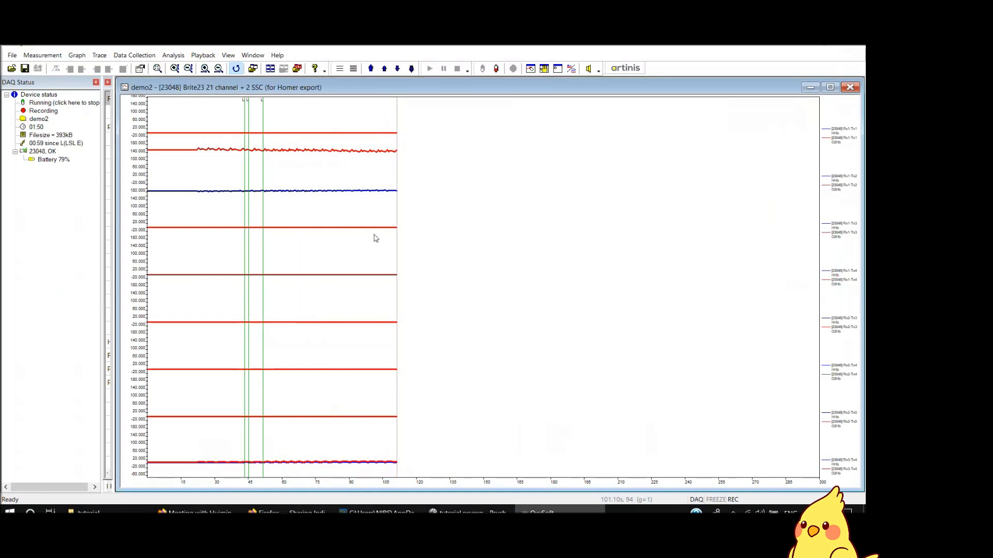